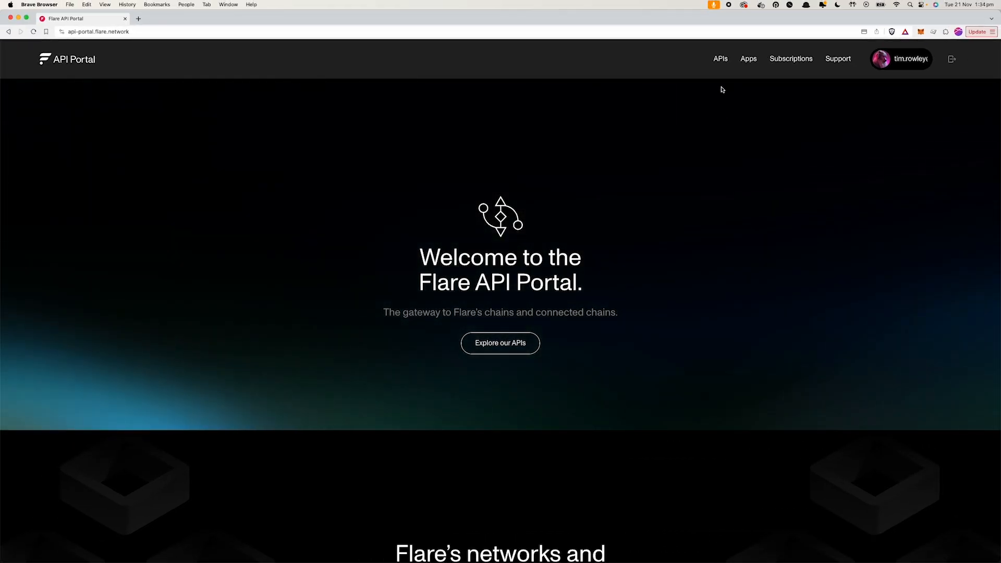
Show the APIs catalogue listing Algorand, Bitcoin, Ethereum and Flare cards
{"action": "left_click", "coordinate": [719, 58]}
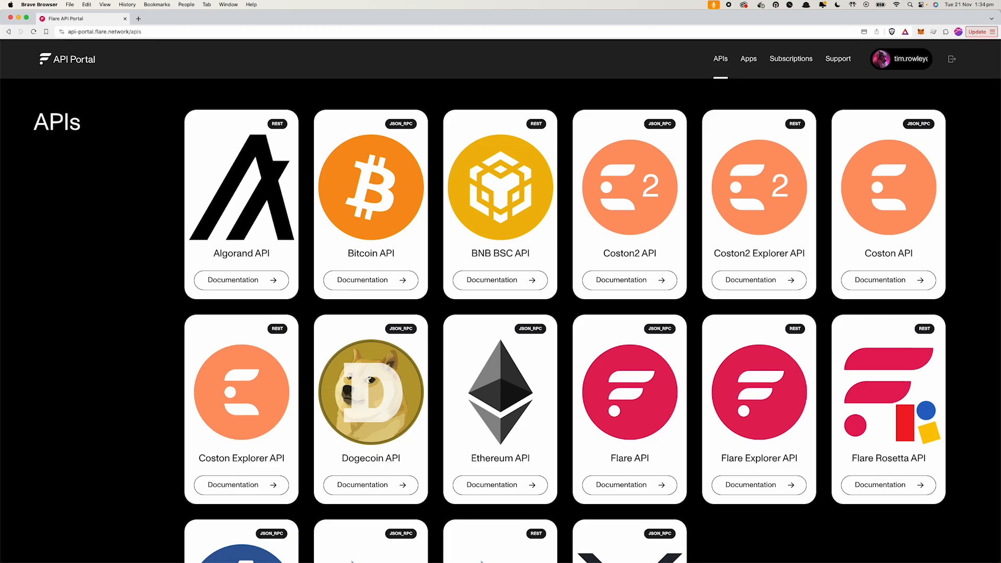
{"action": "scroll", "scroll_direction": "down", "scroll_amount": 3}
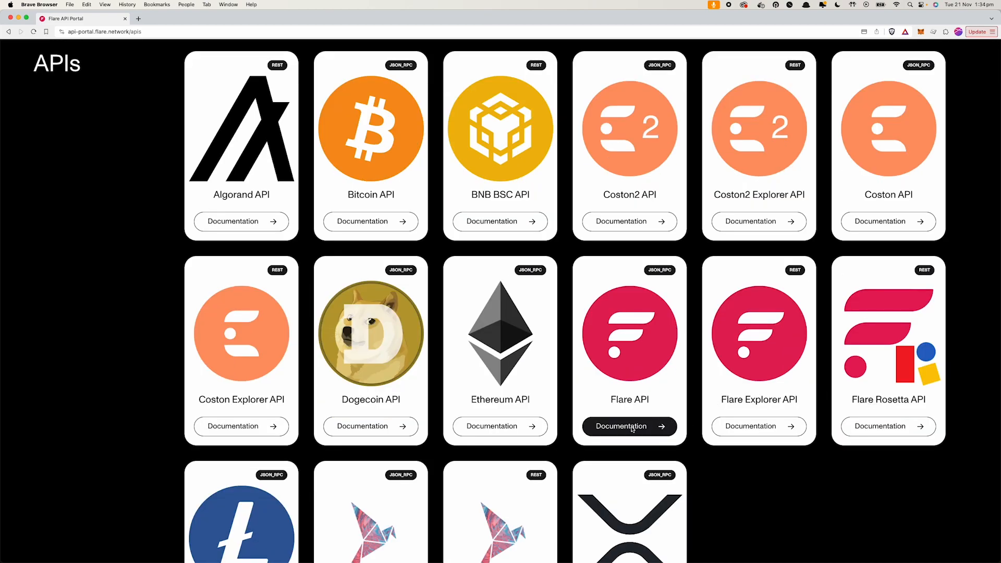
View the Flare API documentation's base URLs and curl usage examples
{"action": "left_click", "coordinate": [627, 427]}
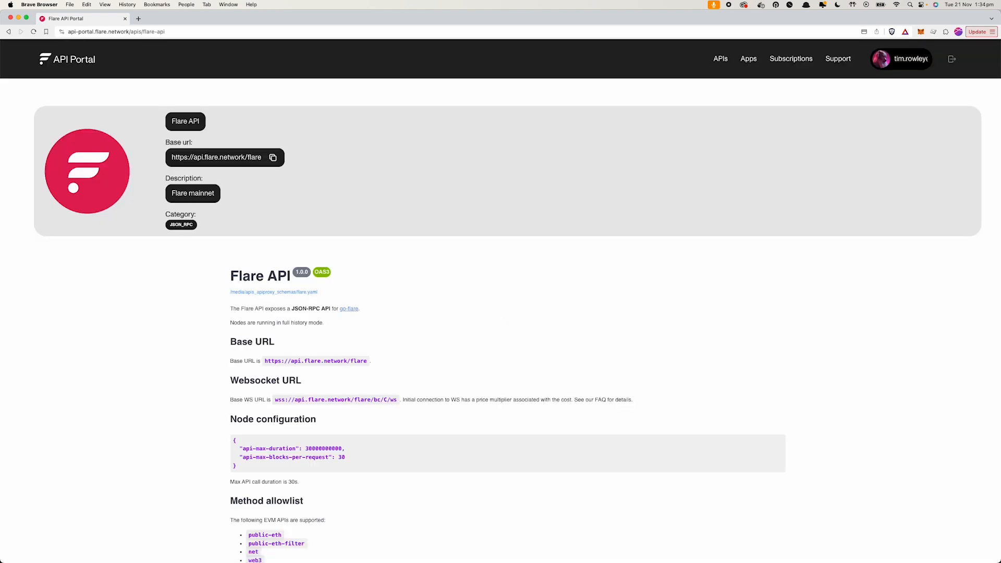
{"action": "mouse_move", "coordinate": [528, 424]}
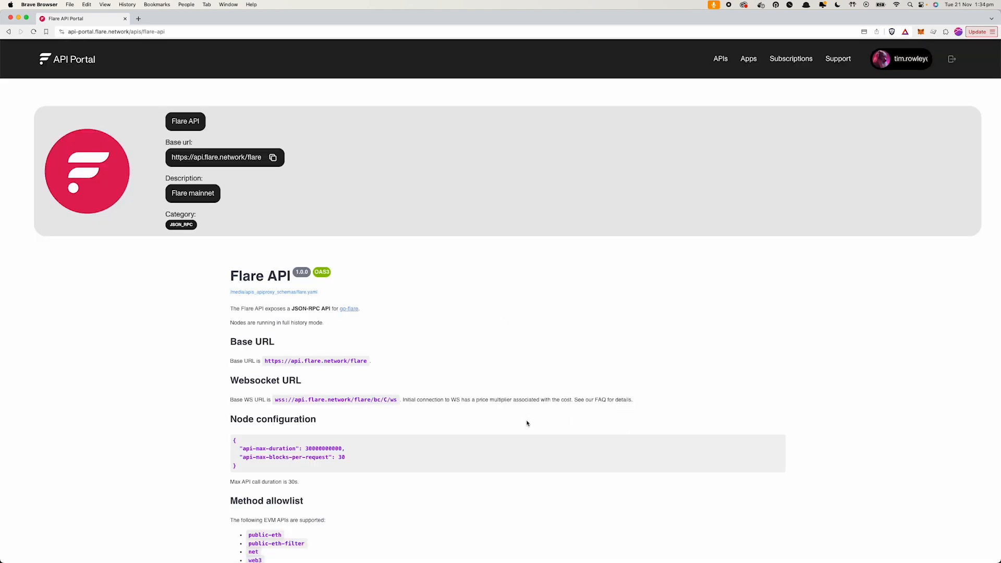
{"action": "scroll", "scroll_direction": "down", "scroll_amount": 3}
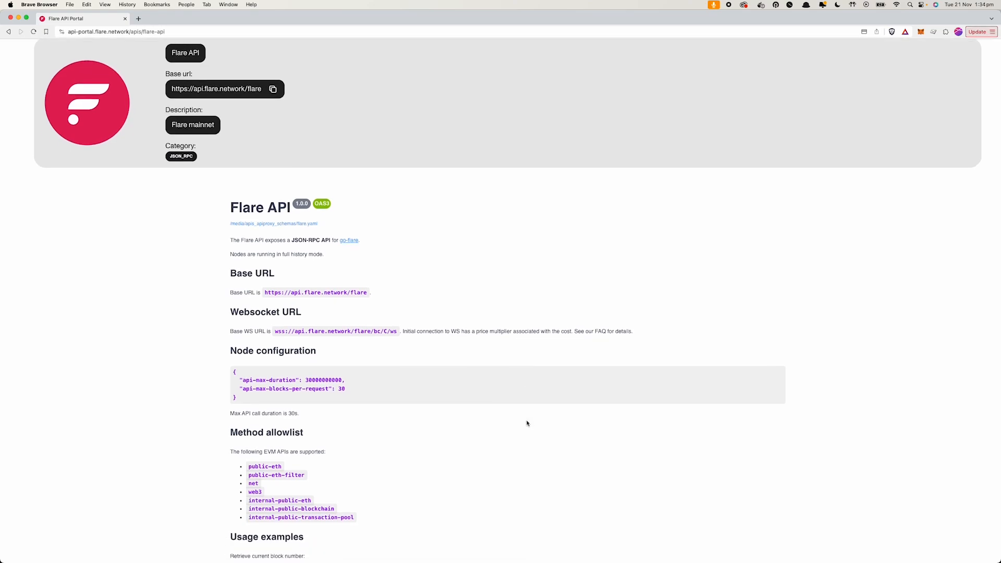
{"action": "scroll", "scroll_direction": "down", "scroll_amount": 3}
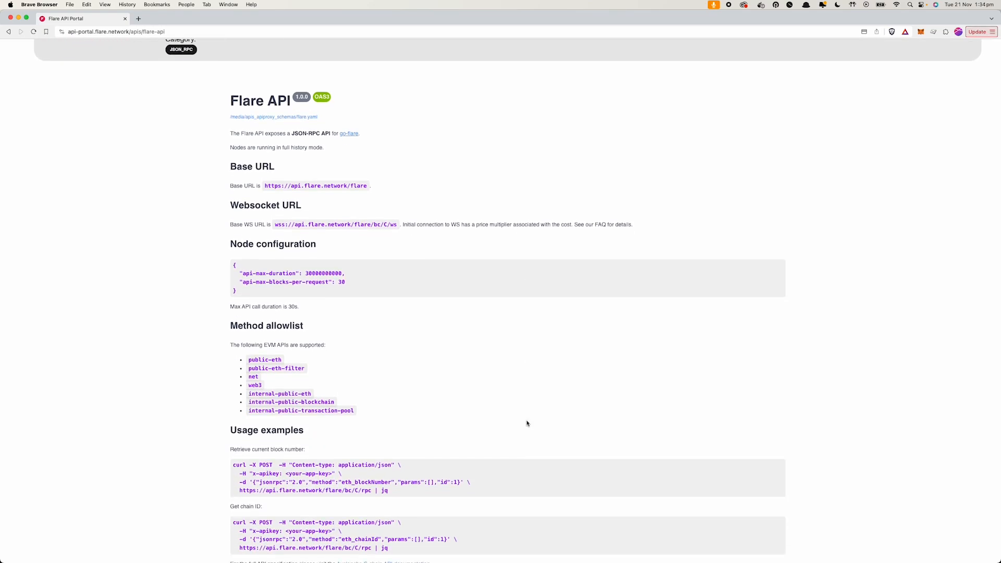
{"action": "scroll", "scroll_direction": "down", "scroll_amount": 3}
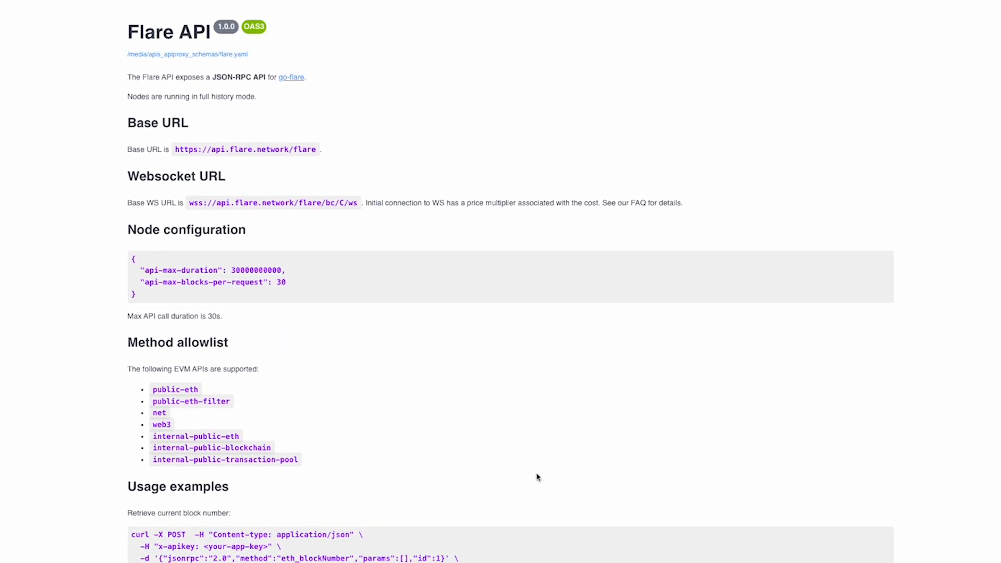
{"action": "scroll", "scroll_direction": "down", "scroll_amount": 3}
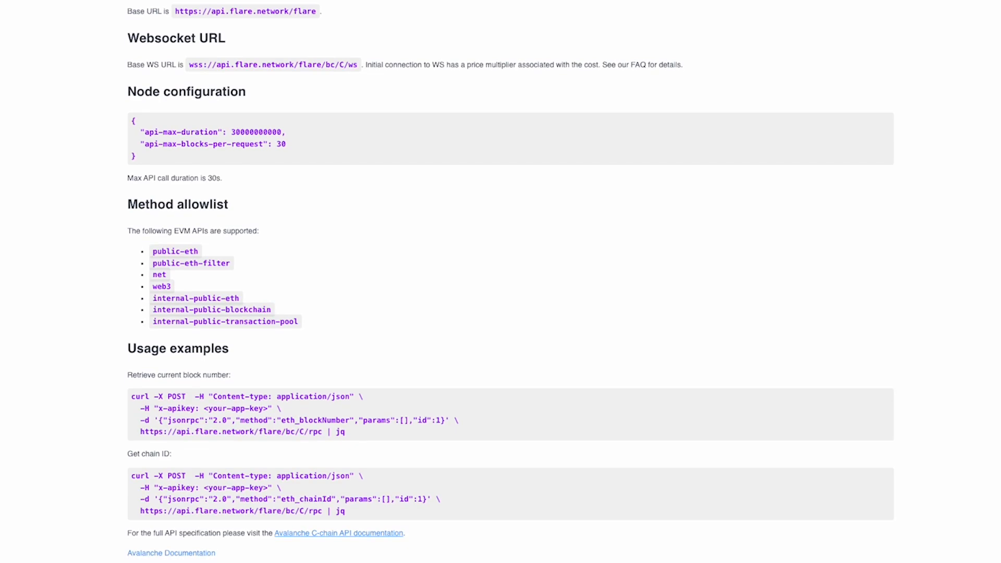
{"action": "scroll", "scroll_direction": "down", "scroll_amount": 3}
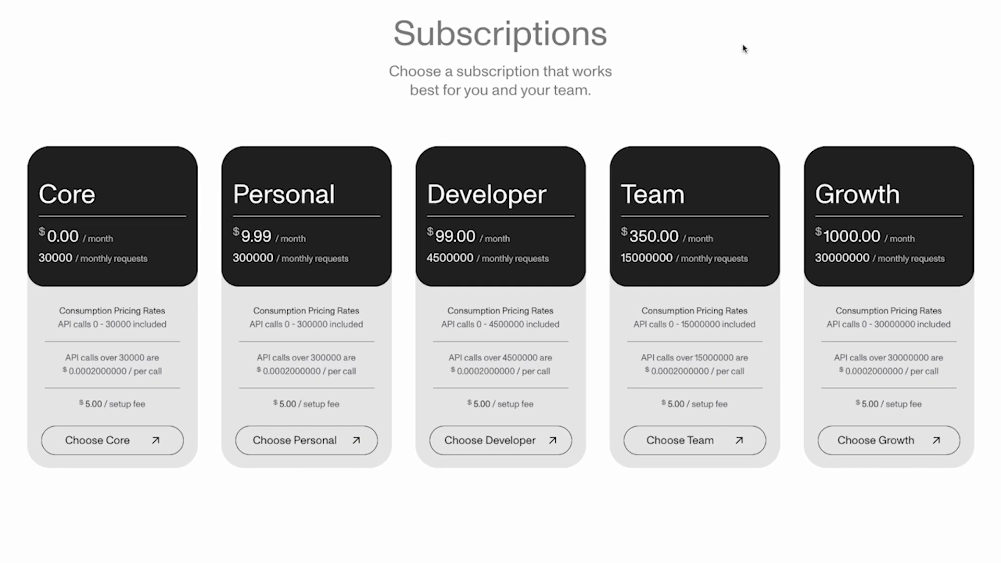
{"action": "mouse_move", "coordinate": [683, 62]}
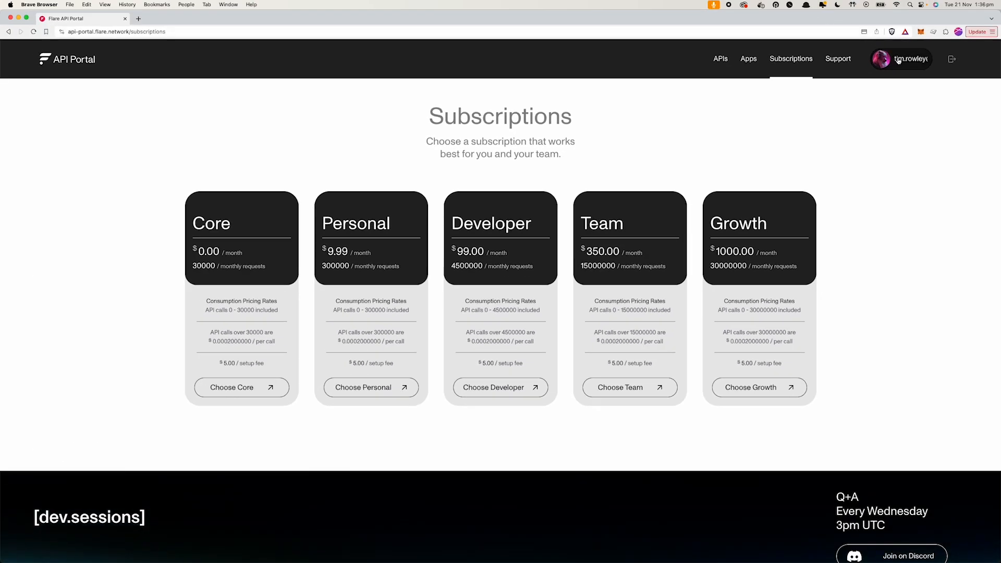
{"action": "left_click", "coordinate": [901, 59]}
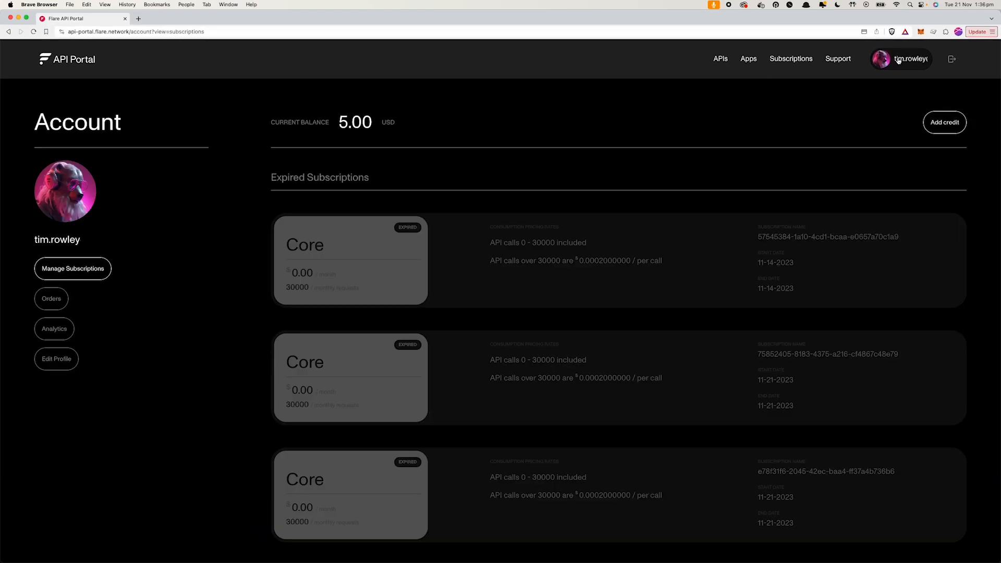
{"action": "left_click", "coordinate": [945, 122]}
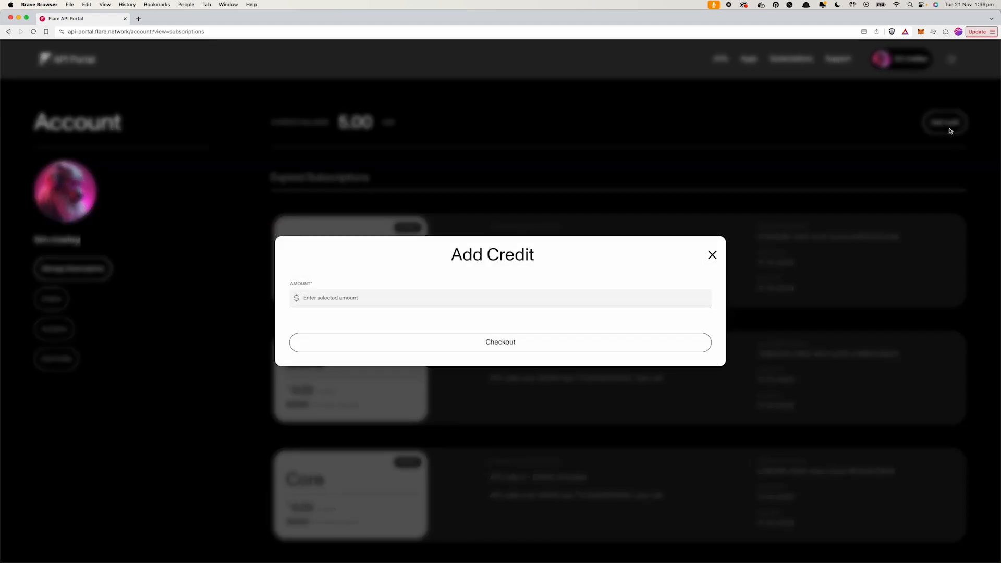
{"action": "type", "text": "5.00"}
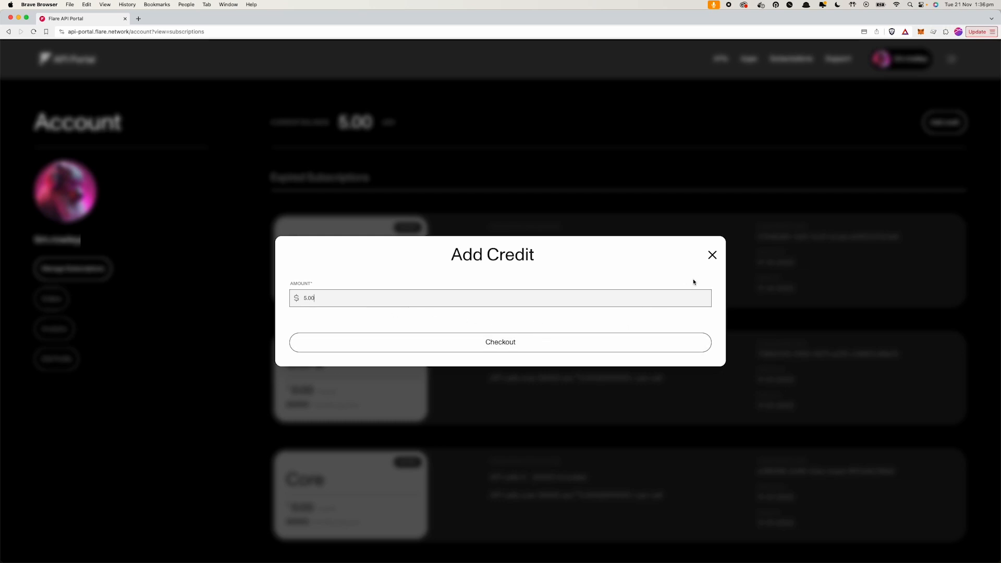
{"action": "left_click", "coordinate": [712, 254]}
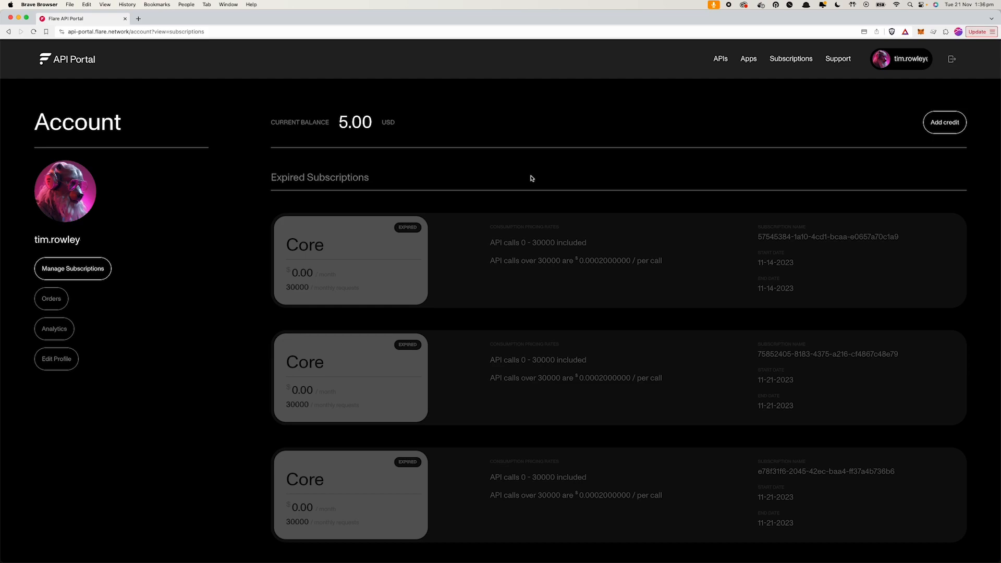
{"action": "left_click", "coordinate": [790, 58]}
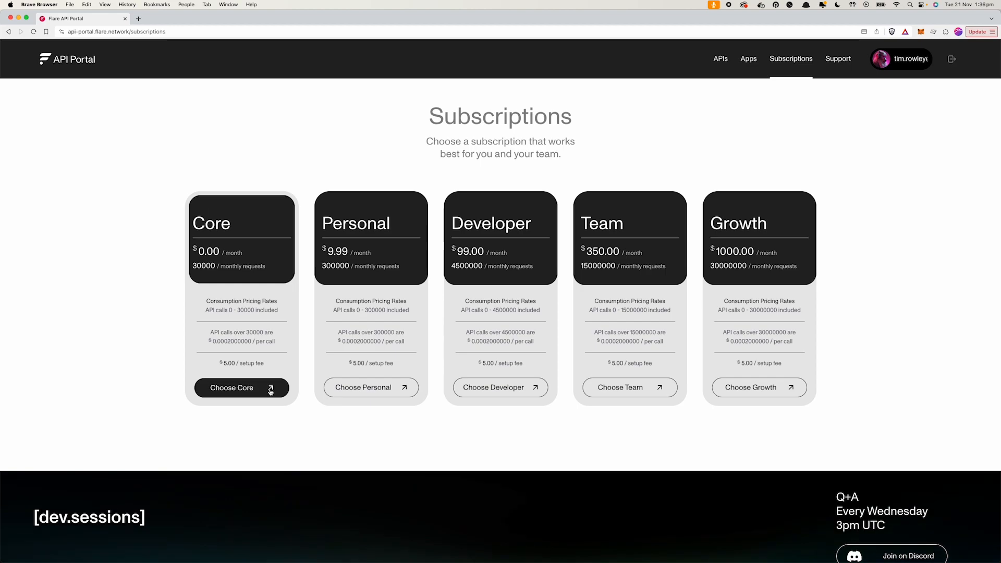
Choose the free Core plan and confirm the subscription starting 11-21-2023
{"action": "left_click", "coordinate": [241, 388]}
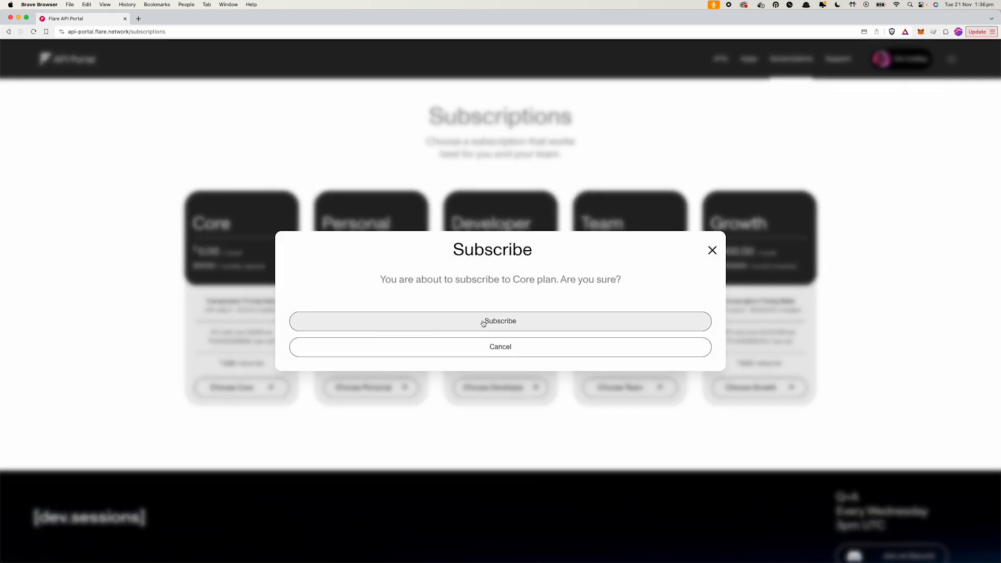
{"action": "left_click", "coordinate": [500, 322]}
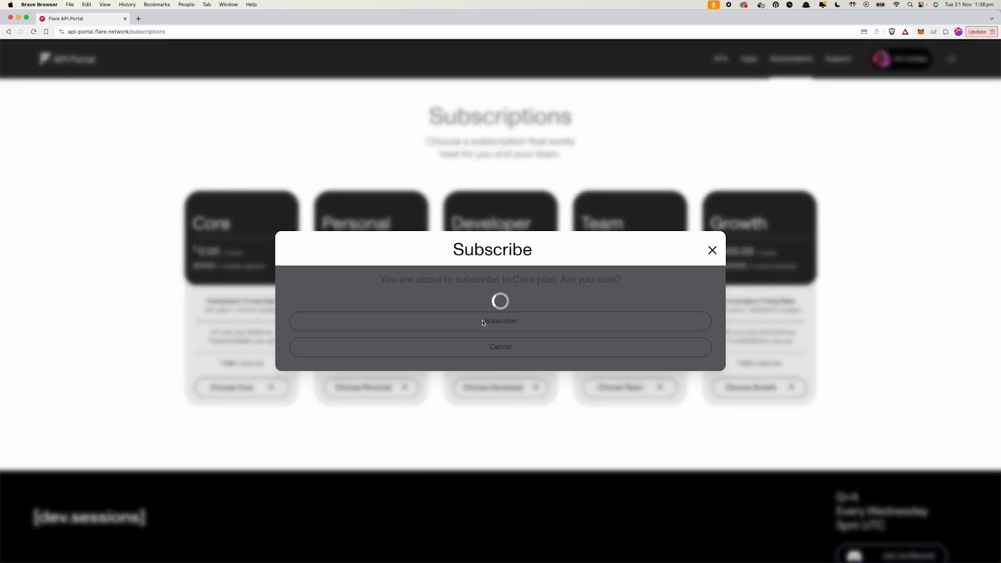
{"action": "left_click", "coordinate": [499, 321]}
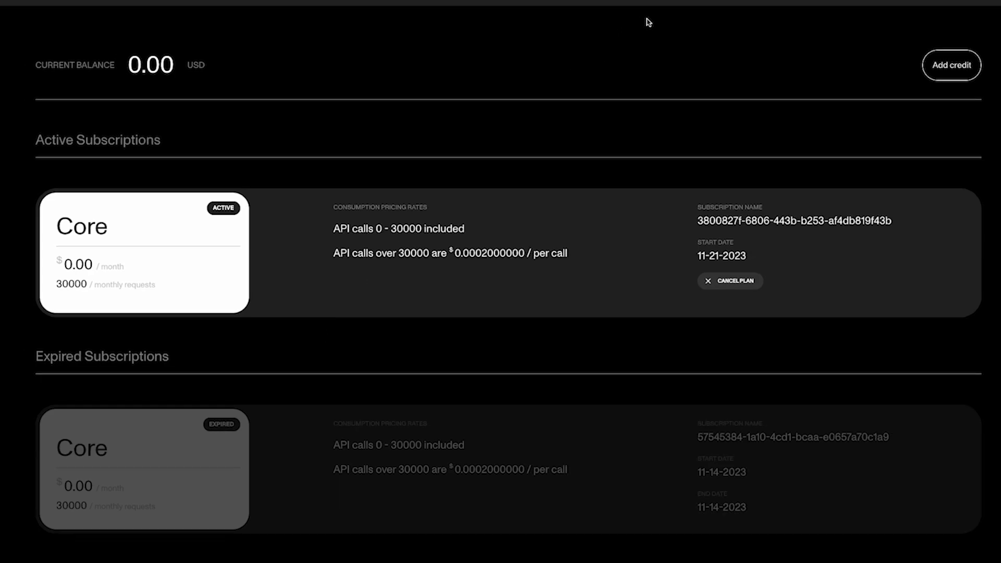
Create and save a new app named My First App linked to the Core subscription
{"action": "left_click", "coordinate": [749, 58]}
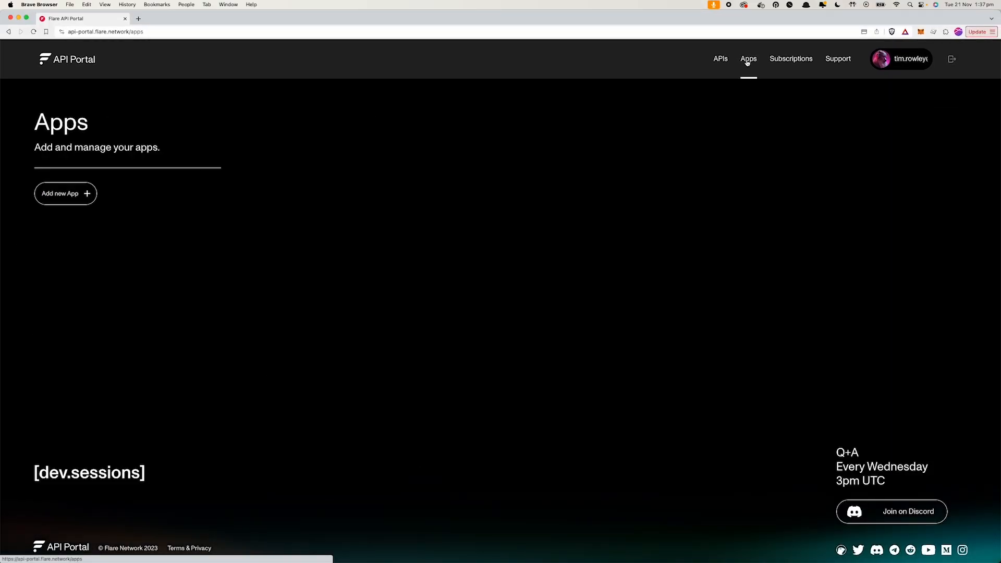
{"action": "mouse_move", "coordinate": [59, 204]}
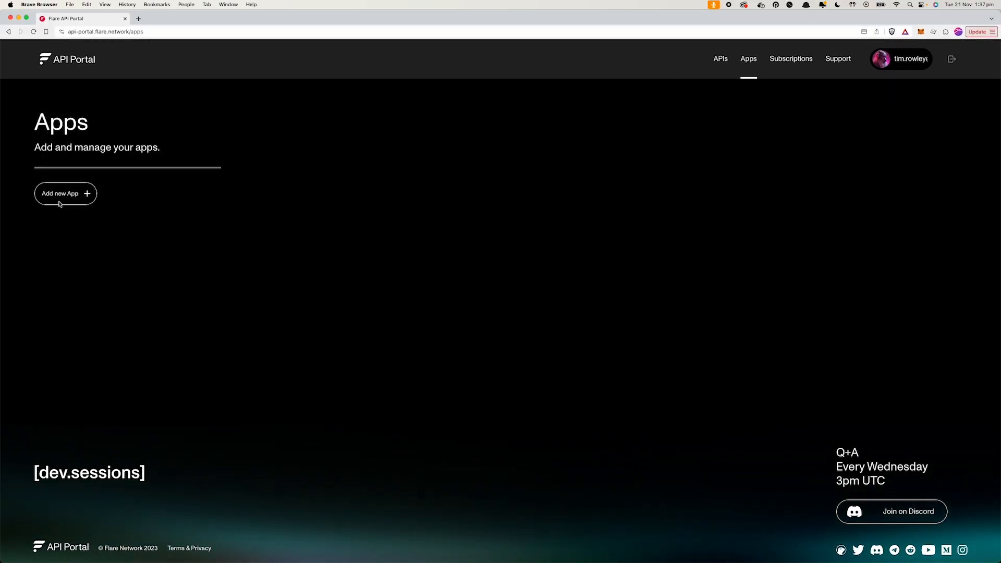
{"action": "left_click", "coordinate": [65, 193]}
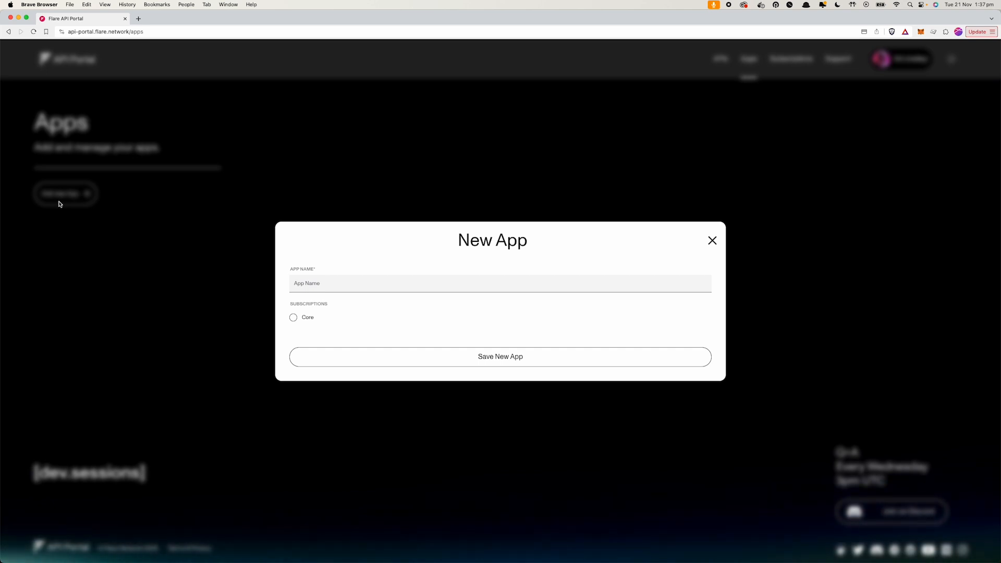
{"action": "mouse_move", "coordinate": [291, 283]}
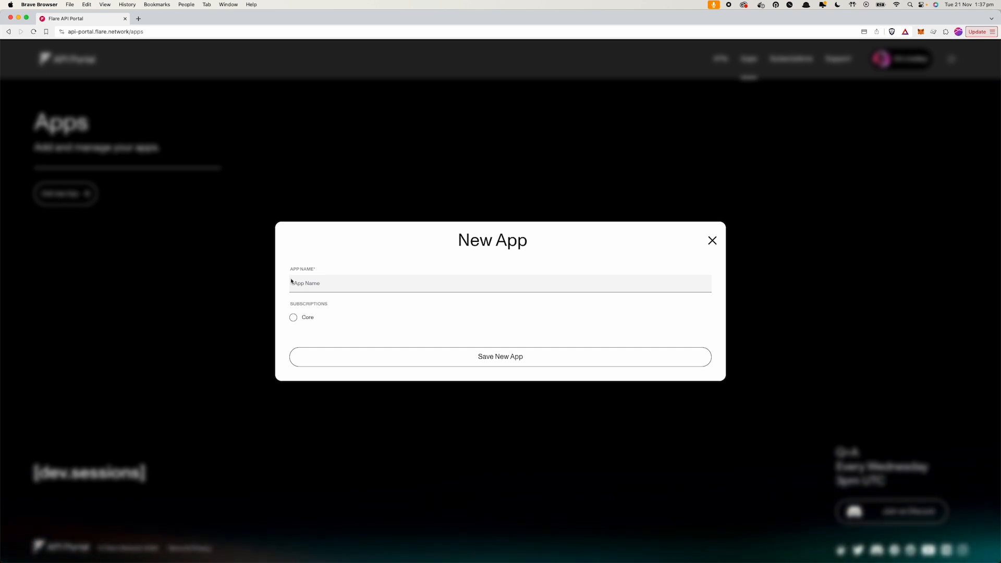
{"action": "type", "text": "My Frist App"}
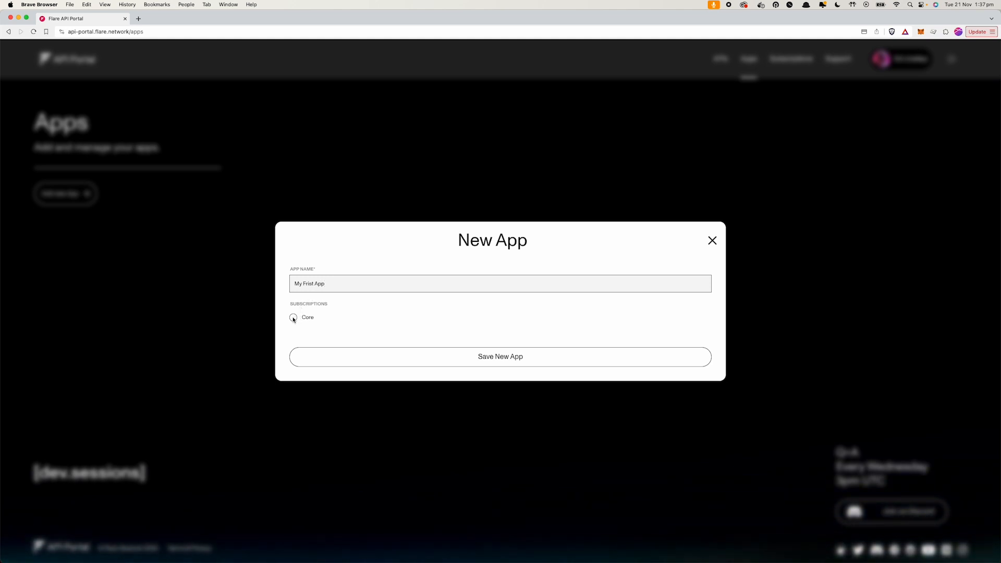
{"action": "left_click", "coordinate": [293, 318]}
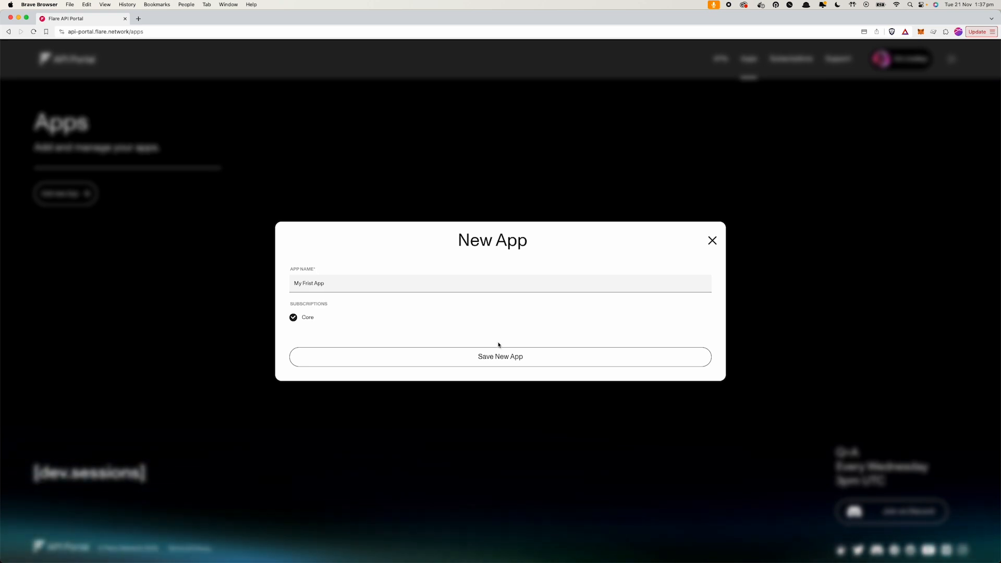
{"action": "left_click", "coordinate": [500, 356]}
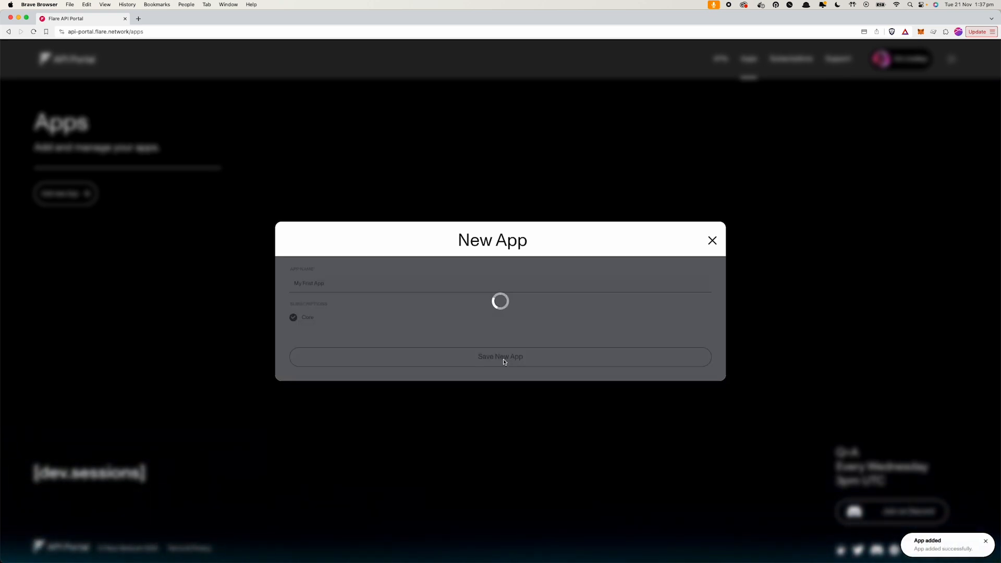
{"action": "left_click", "coordinate": [500, 357]}
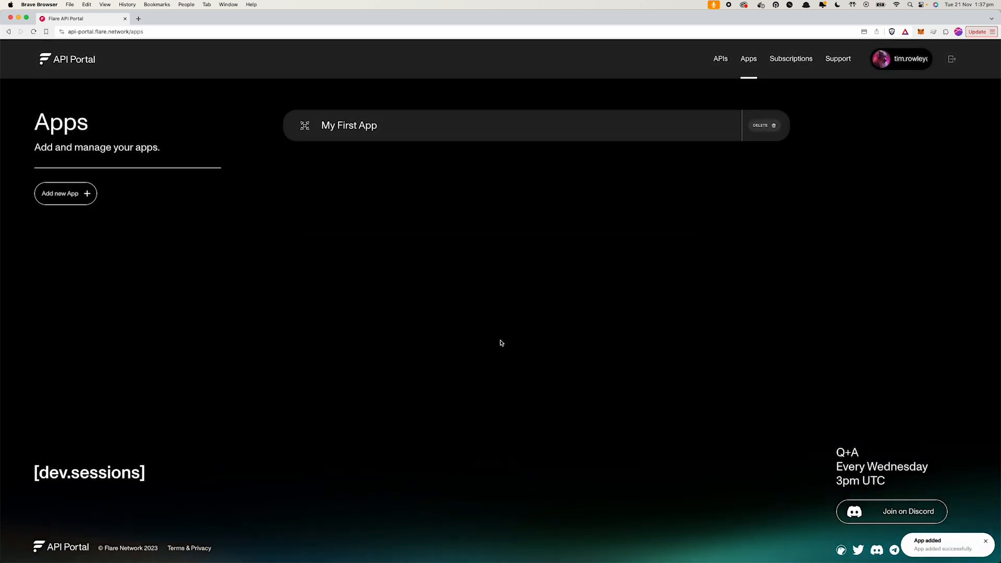
Show My First App's details and reveal its consumer key
{"action": "left_click", "coordinate": [349, 125]}
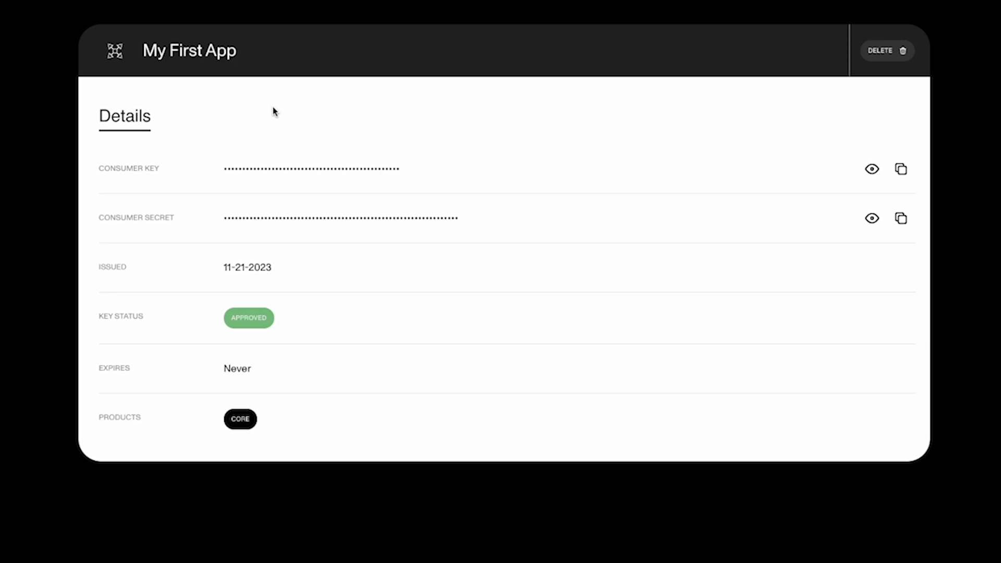
{"action": "mouse_move", "coordinate": [121, 185]}
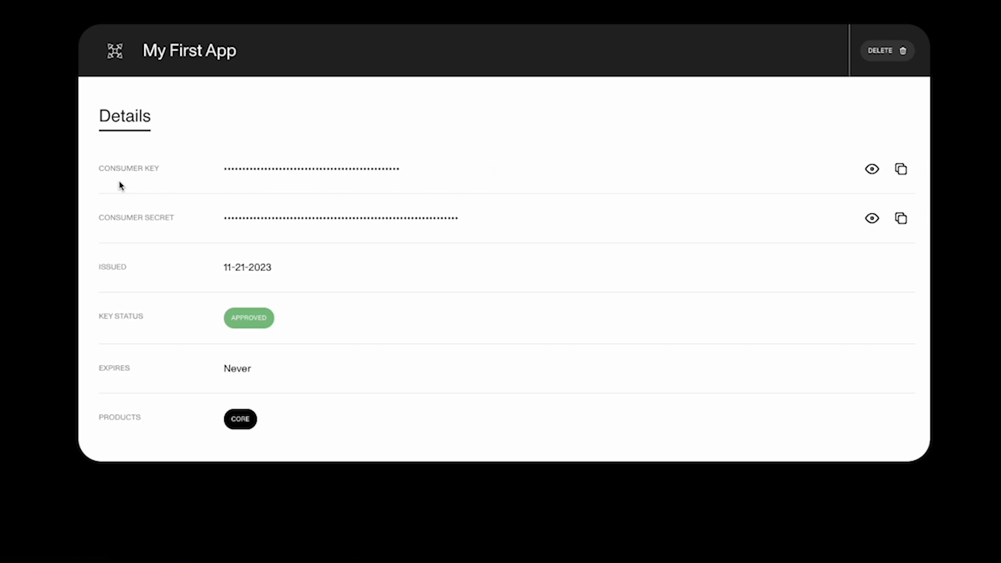
{"action": "mouse_move", "coordinate": [265, 287]}
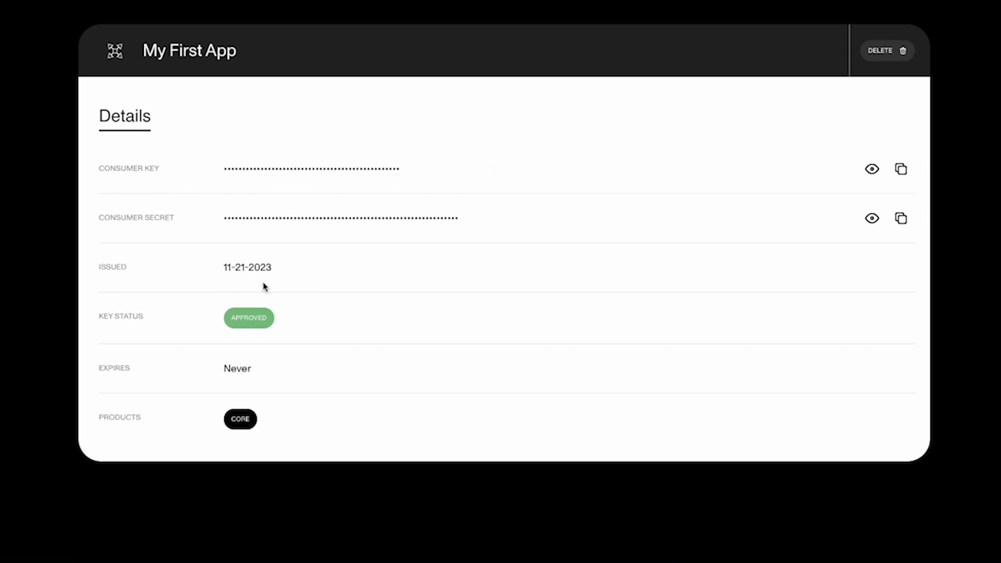
{"action": "mouse_move", "coordinate": [385, 421]}
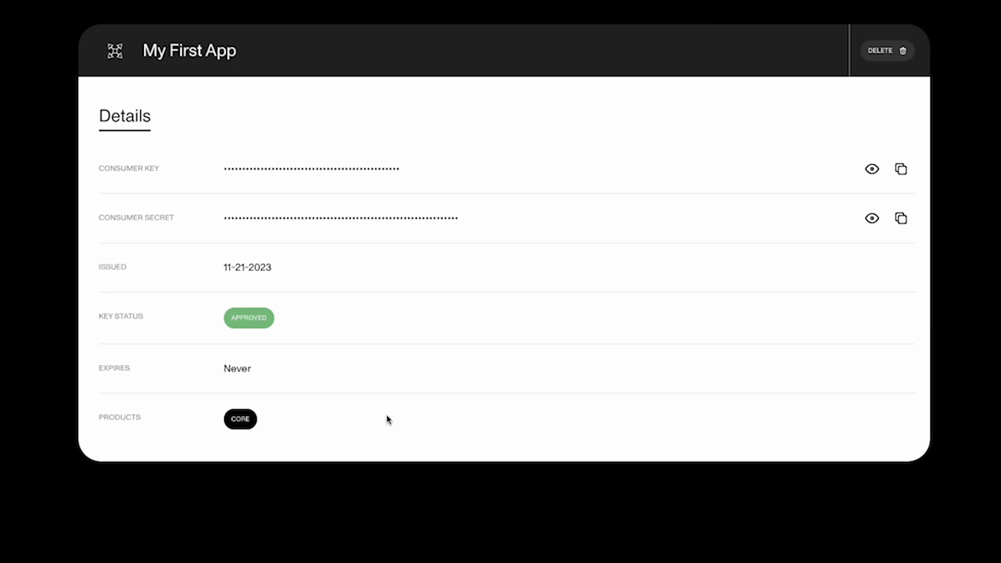
{"action": "mouse_move", "coordinate": [126, 185]}
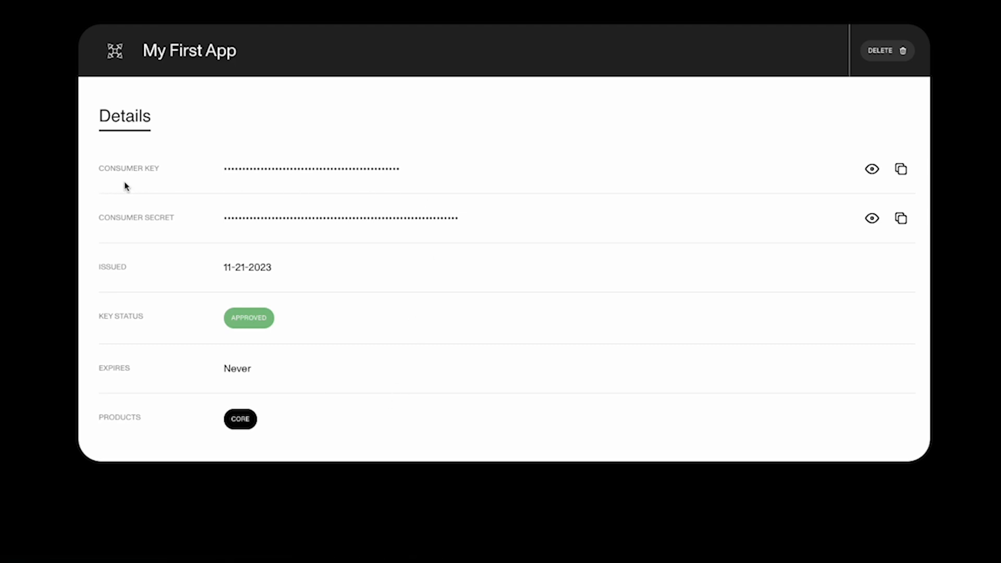
{"action": "mouse_move", "coordinate": [872, 169]}
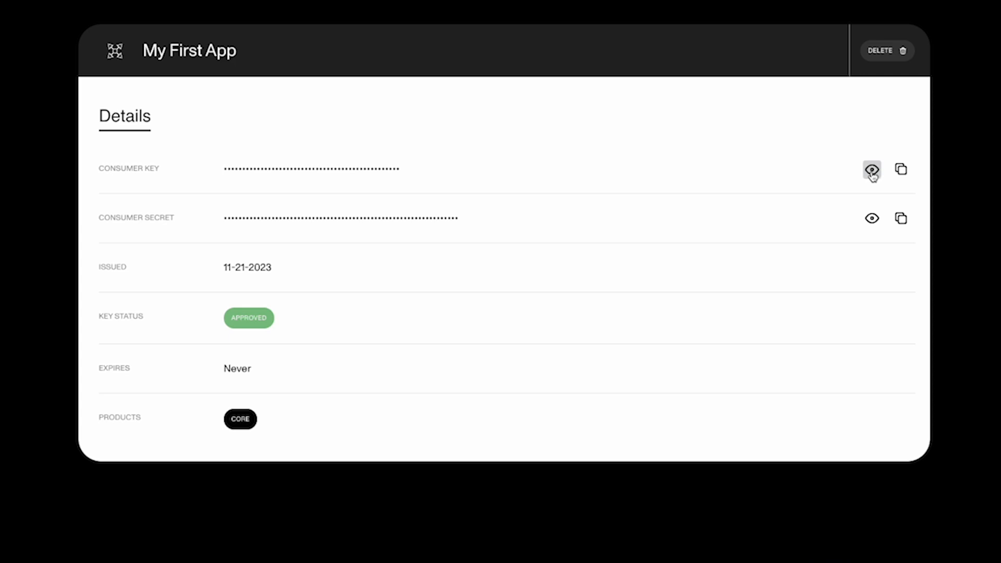
{"action": "left_click", "coordinate": [872, 169]}
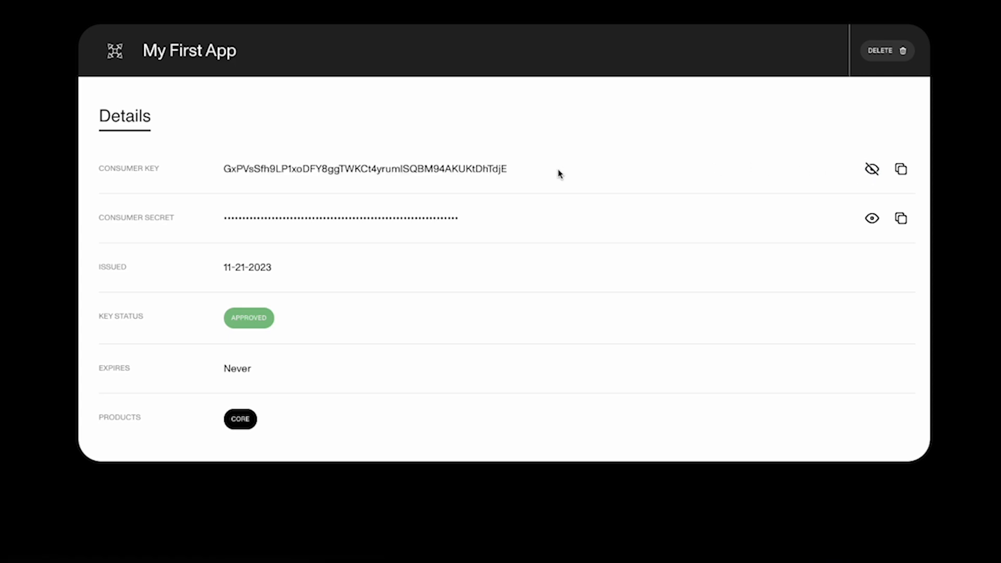
{"action": "left_click", "coordinate": [901, 169]}
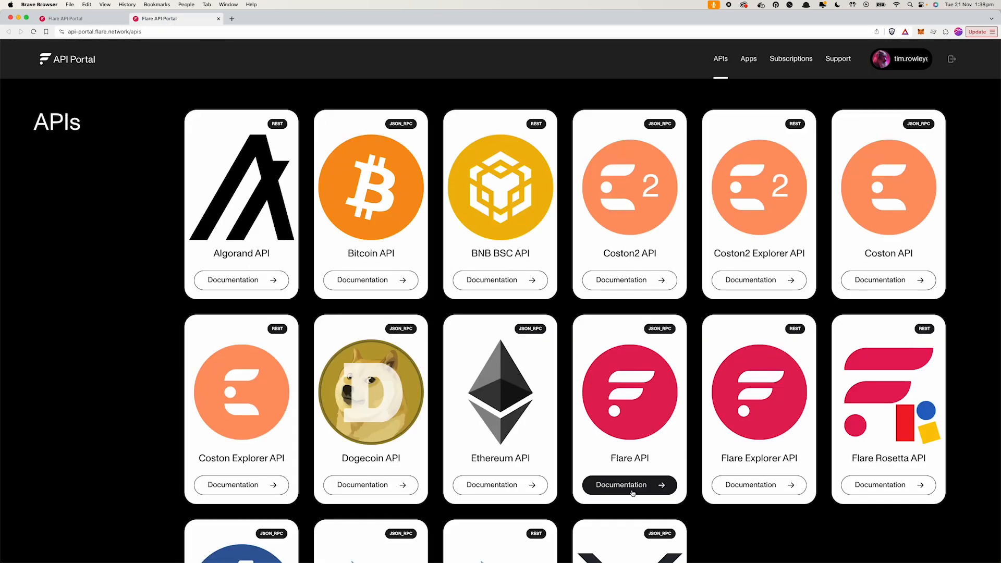
Copy the block-number curl example from the Flare docs and the app's consumer key
{"action": "left_click", "coordinate": [621, 485]}
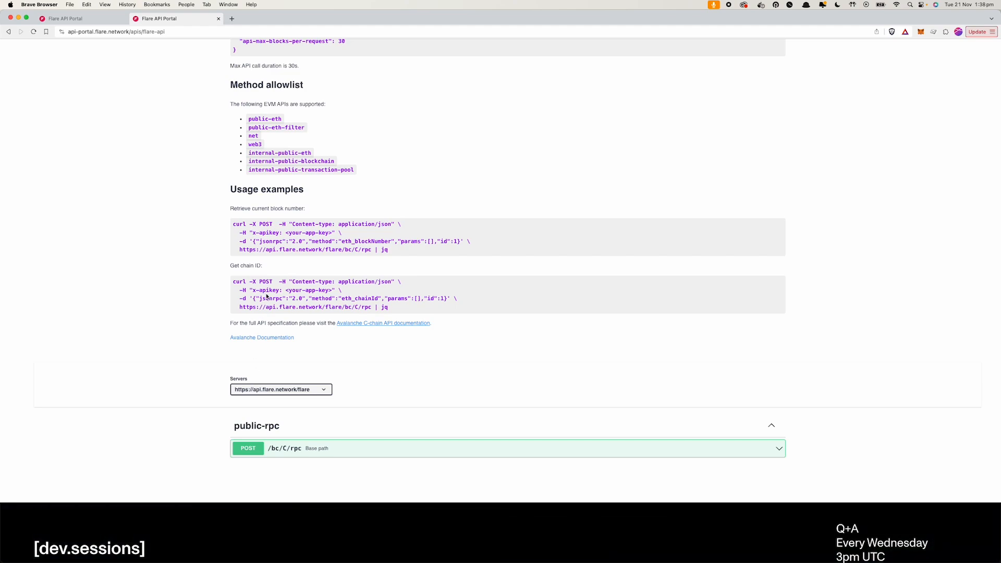
{"action": "left_click_drag", "start_coordinate": [233, 223], "coordinate": [388, 249]}
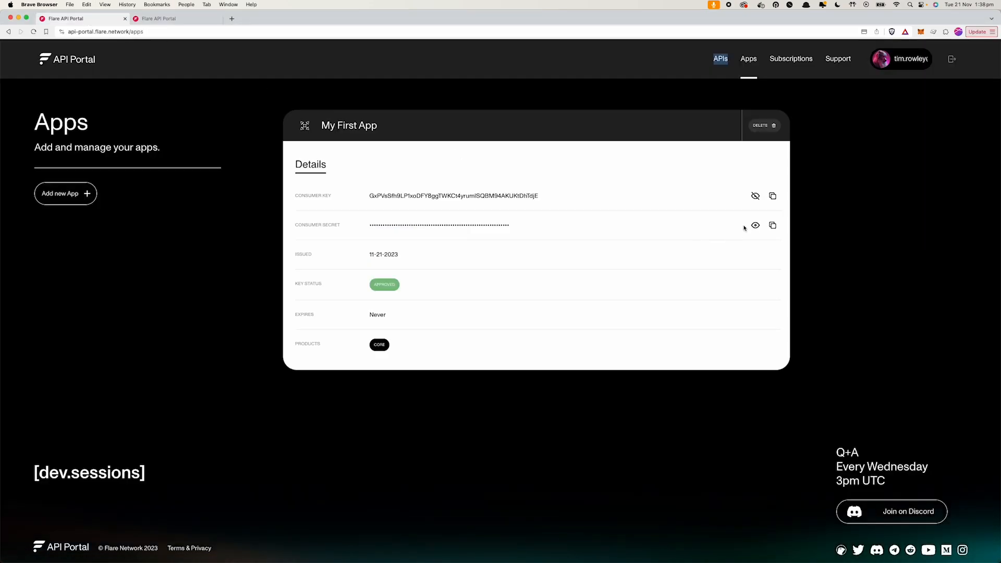
{"action": "left_click", "coordinate": [771, 195]}
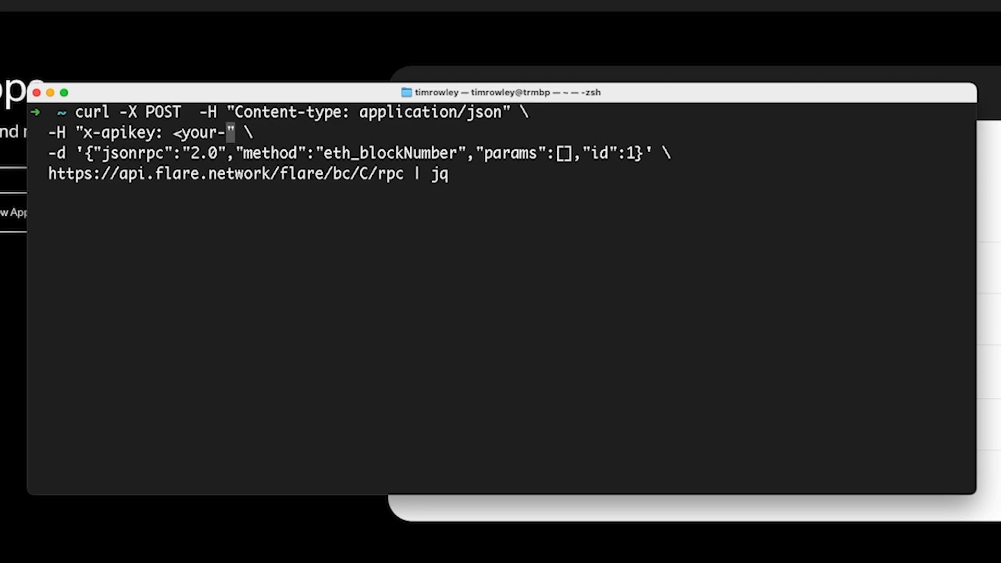
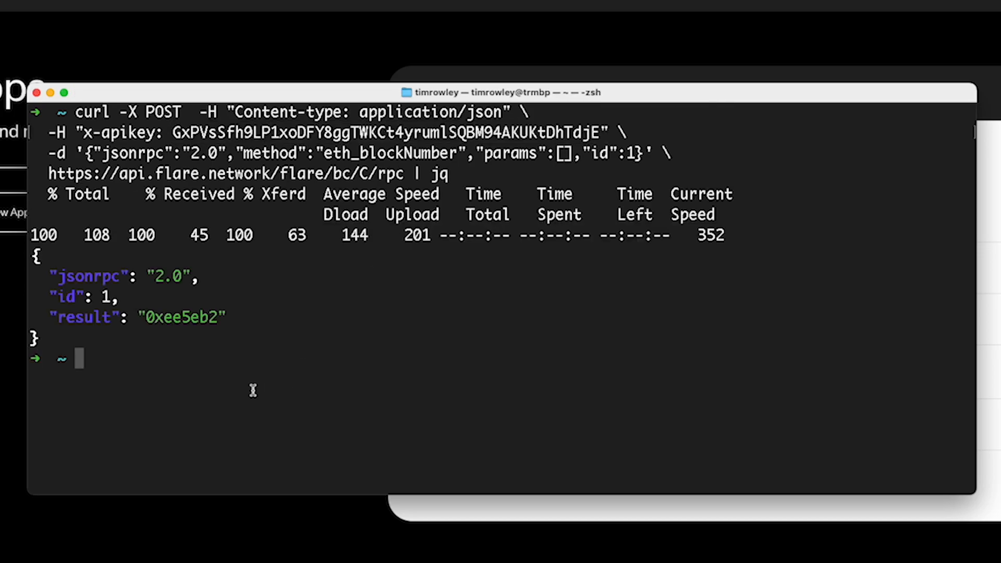
{"action": "left_click_drag", "start_coordinate": [38, 296], "coordinate": [230, 317]}
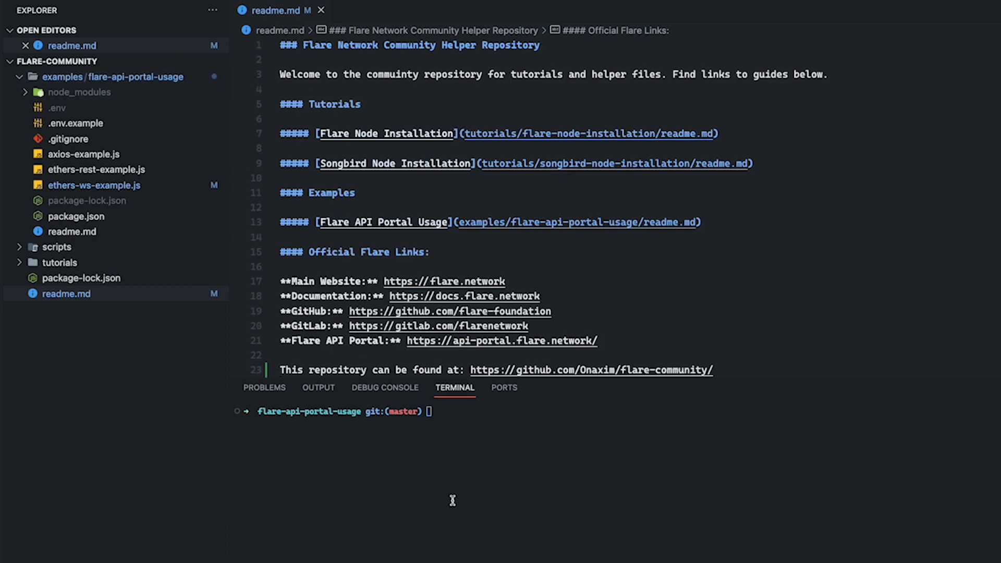
{"action": "type", "text": "npm i"}
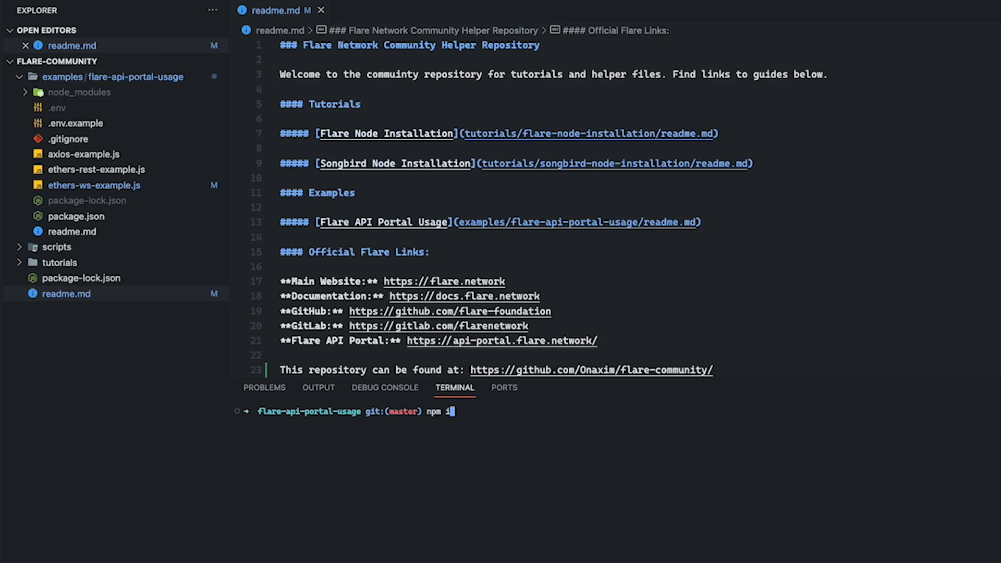
{"action": "type", "text": "nstall"}
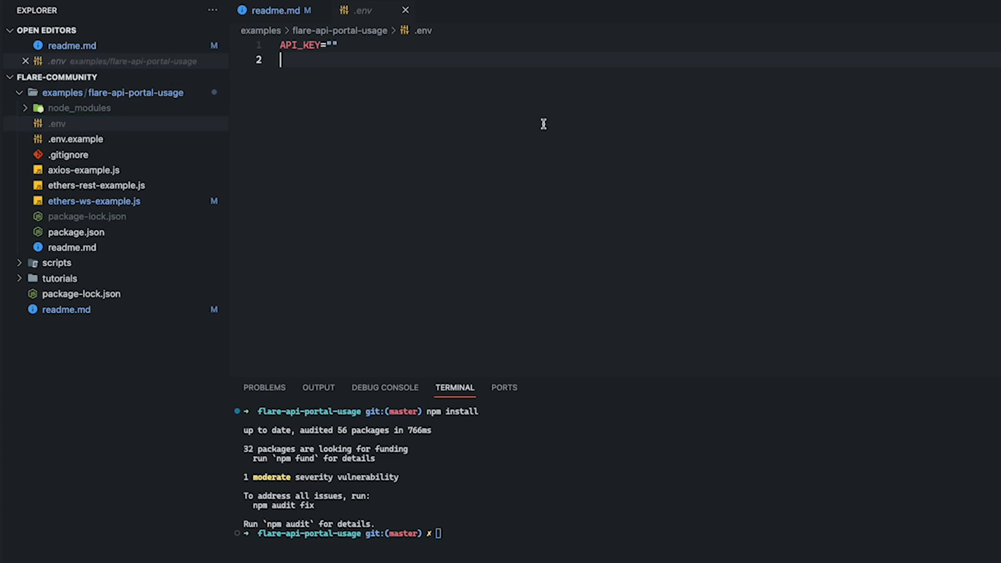
{"action": "mouse_move", "coordinate": [394, 93]}
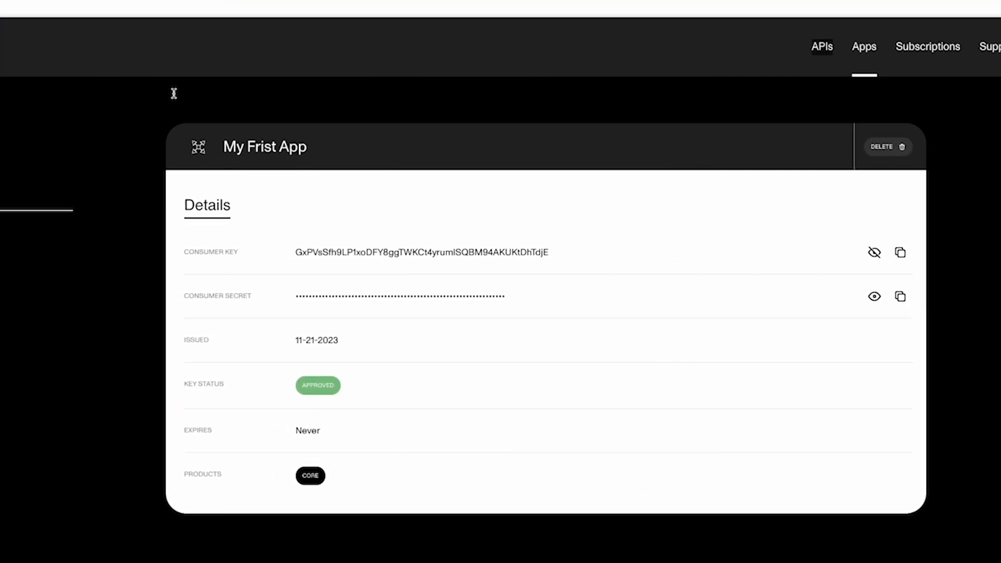
{"action": "left_click", "coordinate": [901, 253]}
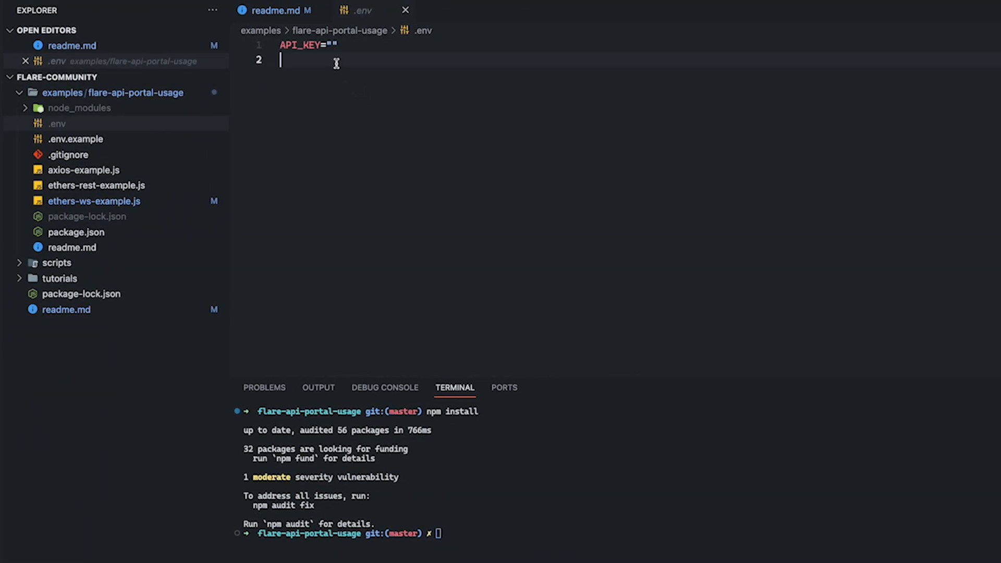
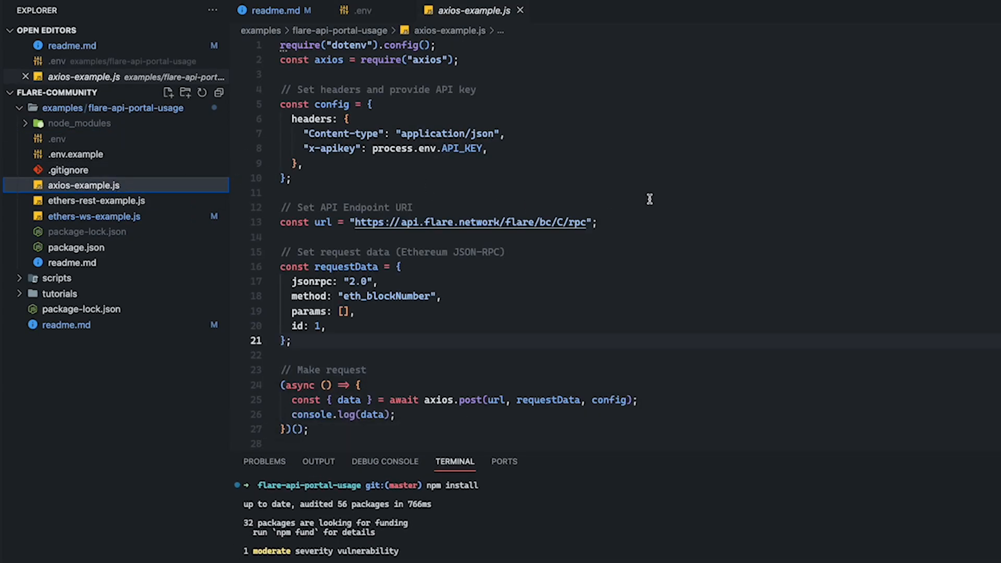
{"action": "mouse_move", "coordinate": [650, 198]}
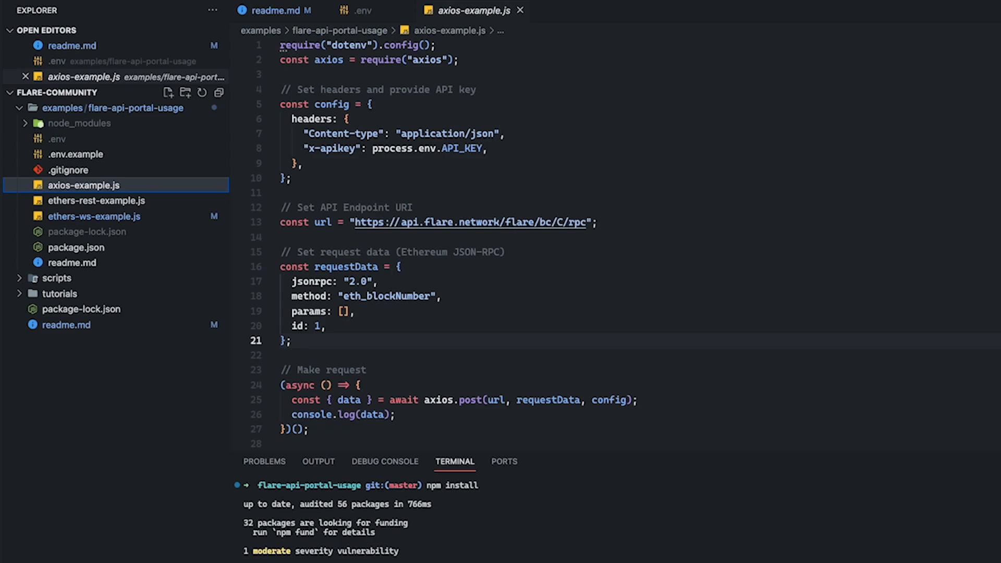
{"action": "mouse_move", "coordinate": [529, 149]}
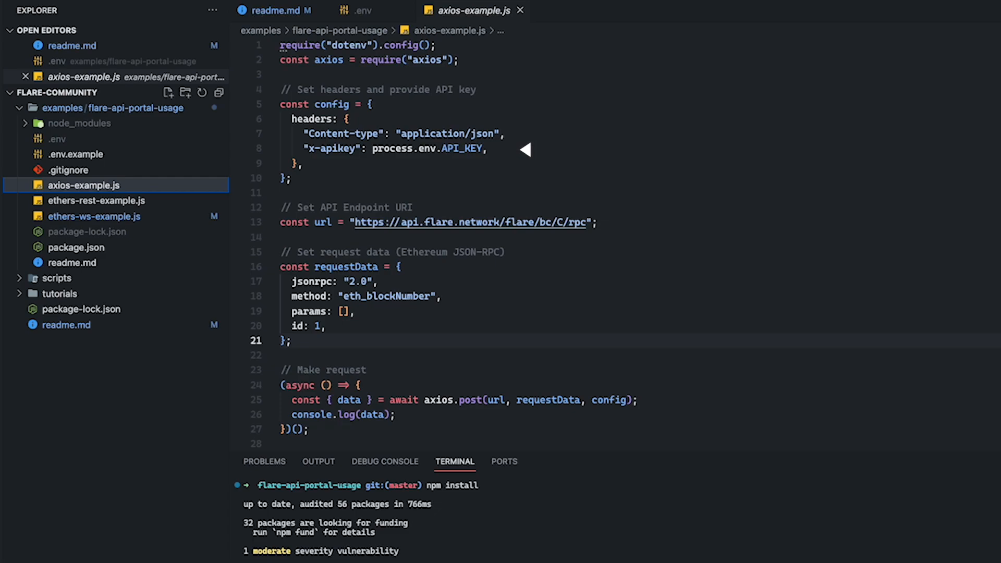
{"action": "mouse_move", "coordinate": [542, 159]}
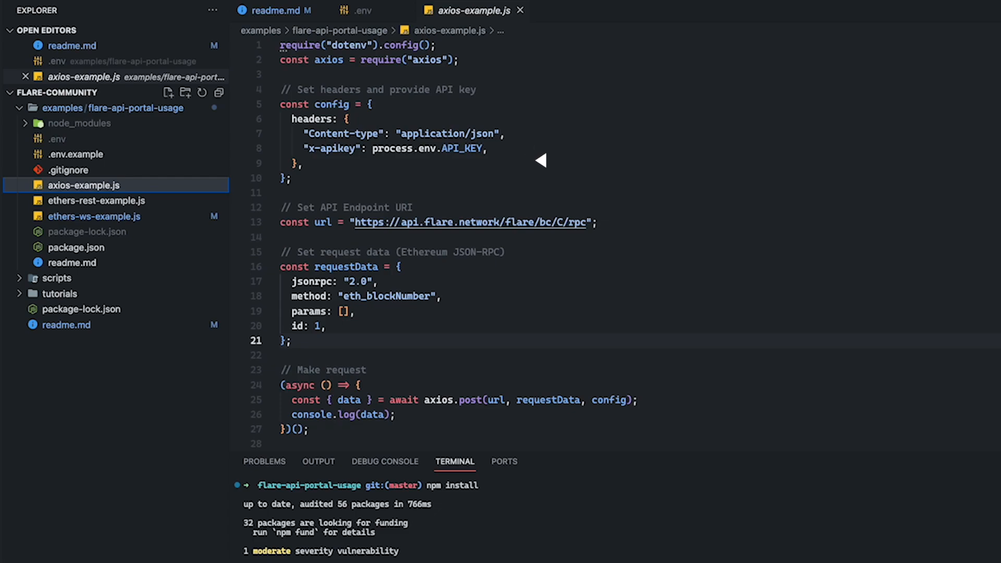
{"action": "mouse_move", "coordinate": [620, 222]}
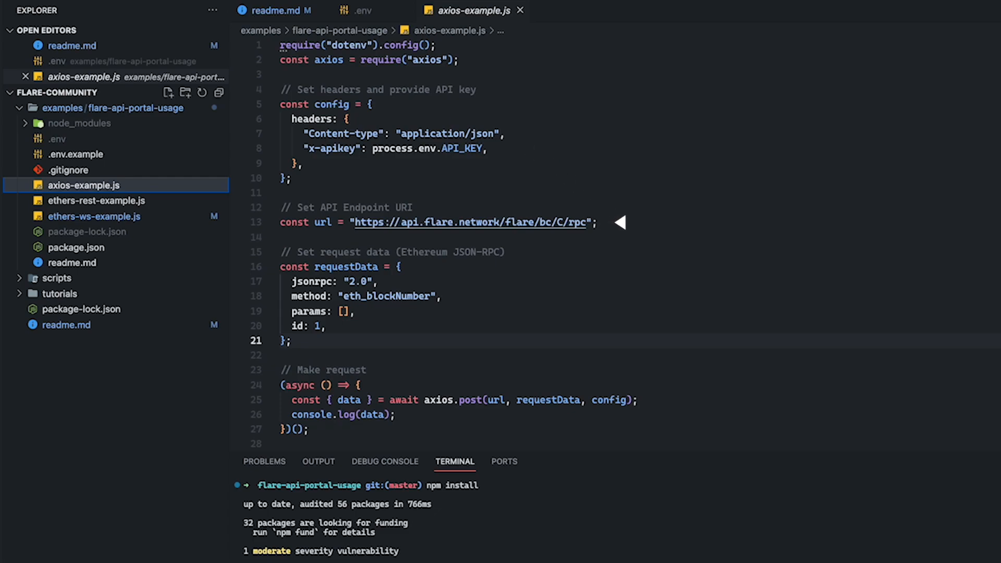
{"action": "mouse_move", "coordinate": [544, 252]}
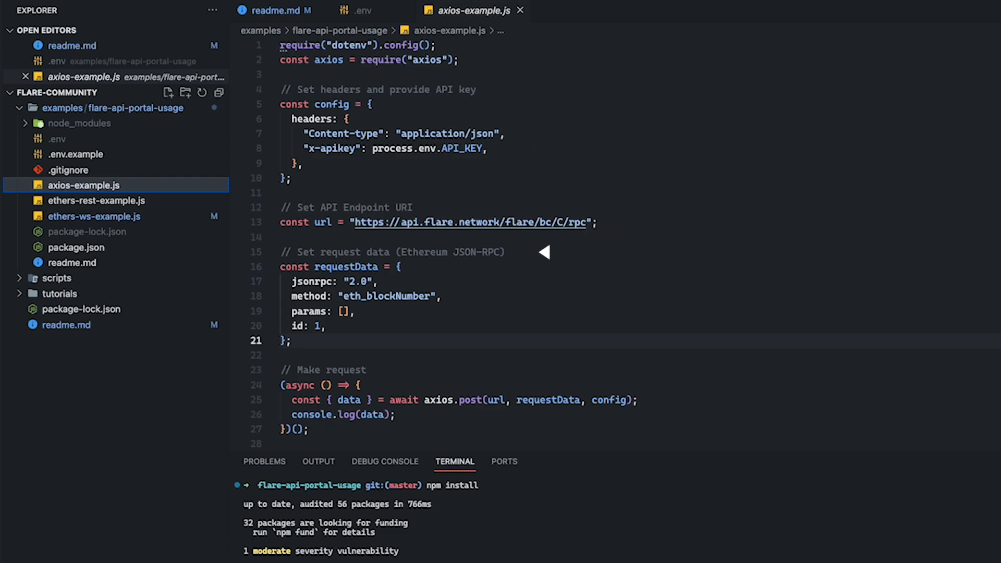
{"action": "mouse_move", "coordinate": [508, 267]}
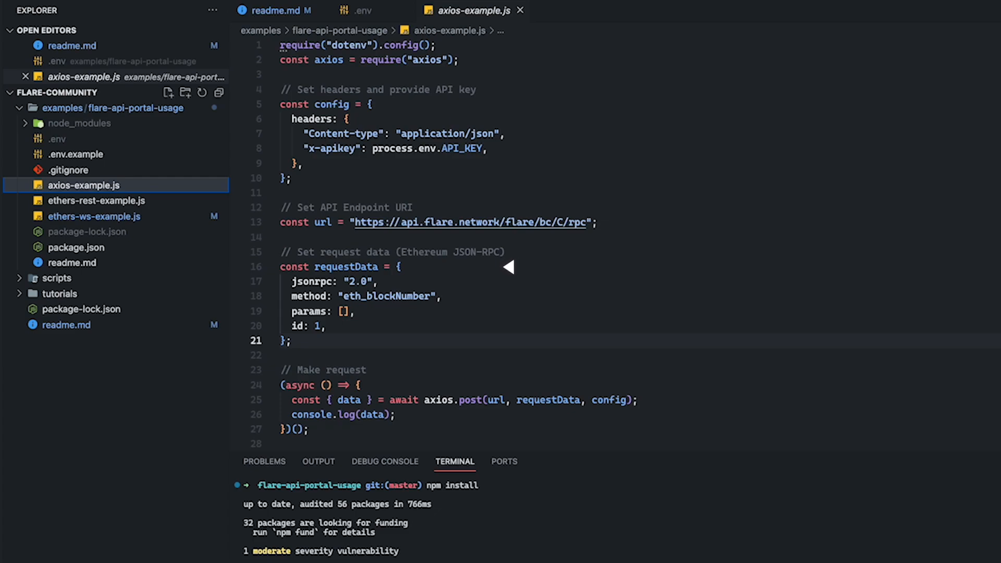
{"action": "mouse_move", "coordinate": [509, 267]}
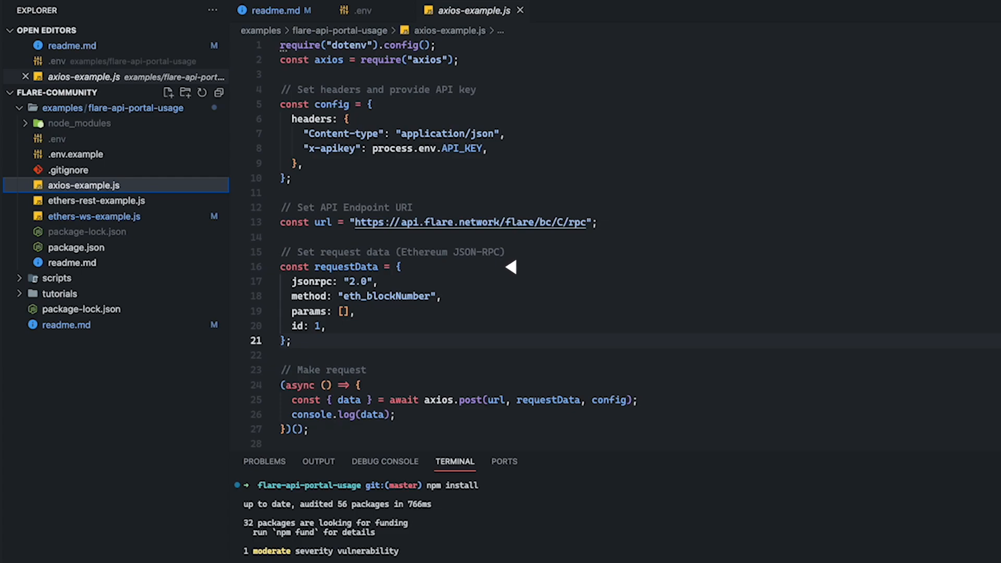
{"action": "mouse_move", "coordinate": [647, 375]}
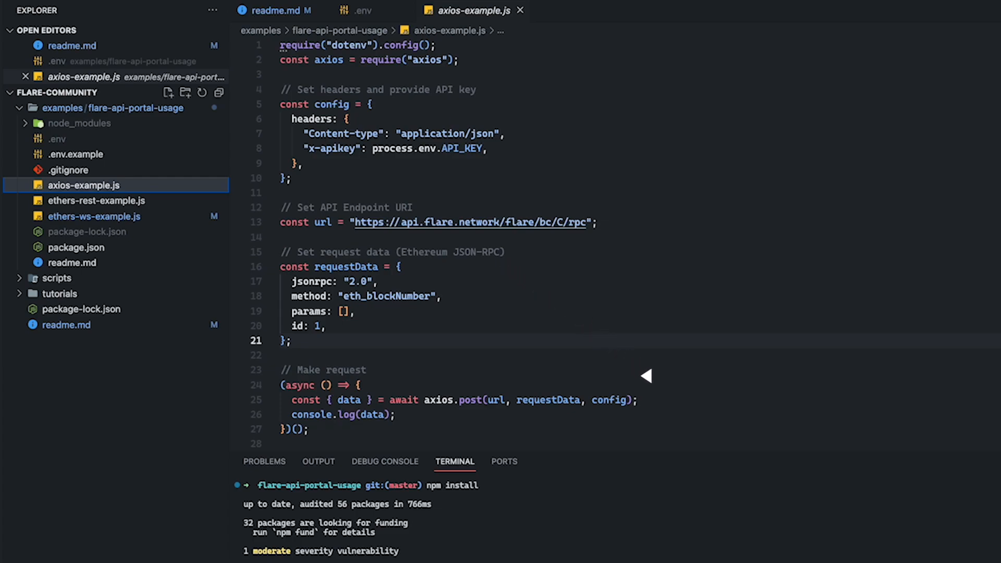
{"action": "mouse_move", "coordinate": [652, 385]}
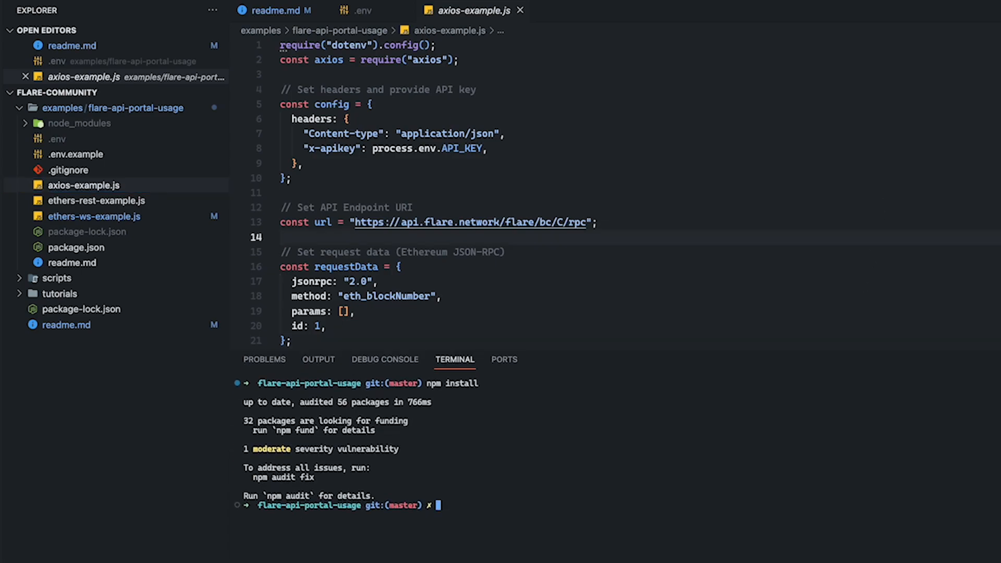
Run node axios-example.js, returning block number 0xee5efa
{"action": "type", "text": "node a"}
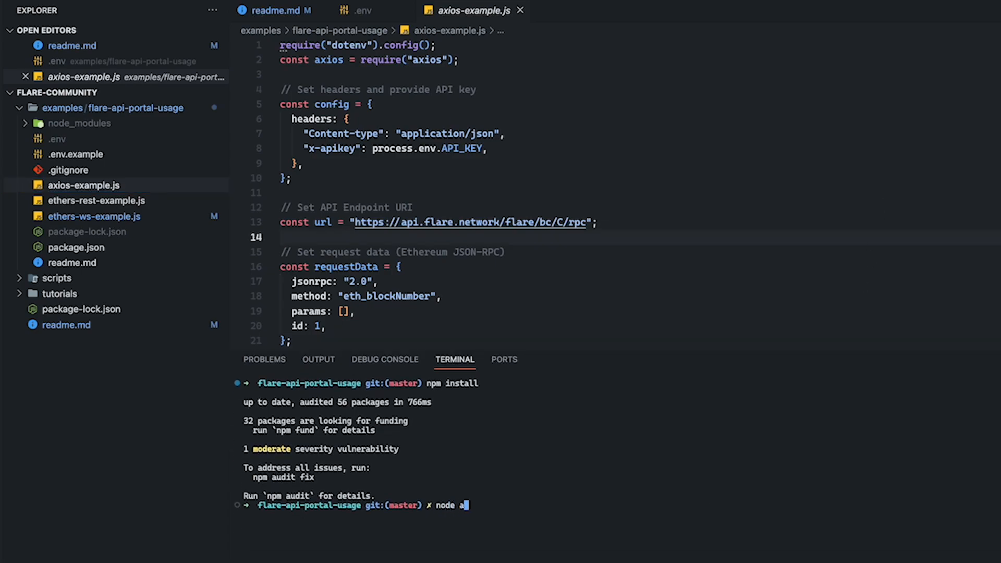
{"action": "type", "text": "xios-example.js"}
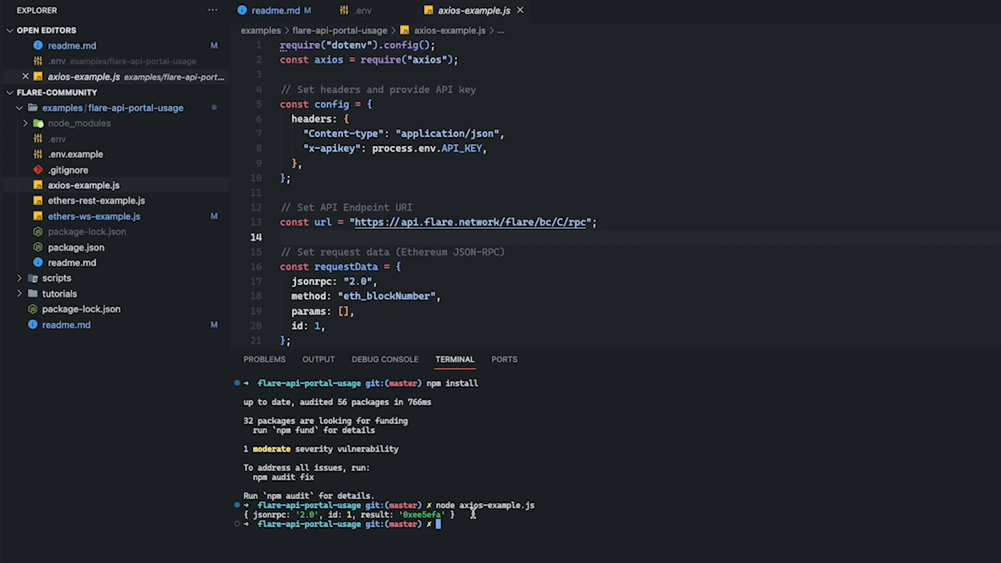
{"action": "mouse_move", "coordinate": [472, 513]}
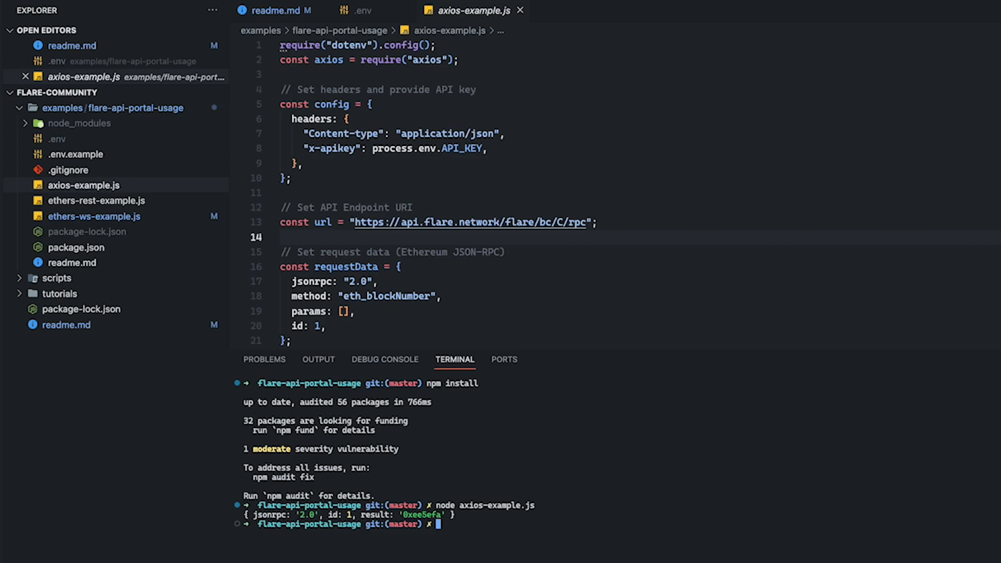
{"action": "mouse_move", "coordinate": [303, 377]}
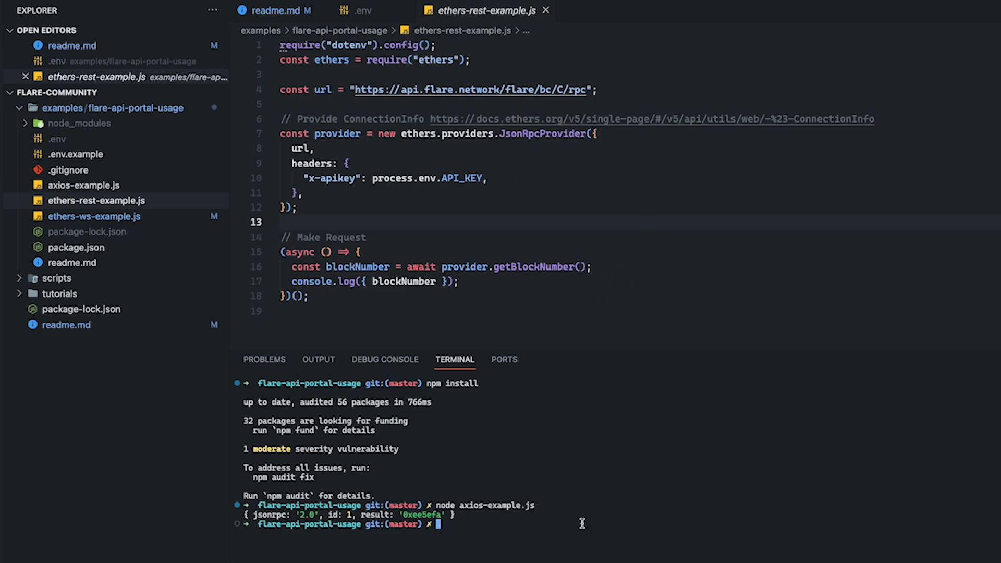
Run node ethers-rest-example.js, returning blockNumber 15621905
{"action": "type", "text": "node ethers-rest-example.js"}
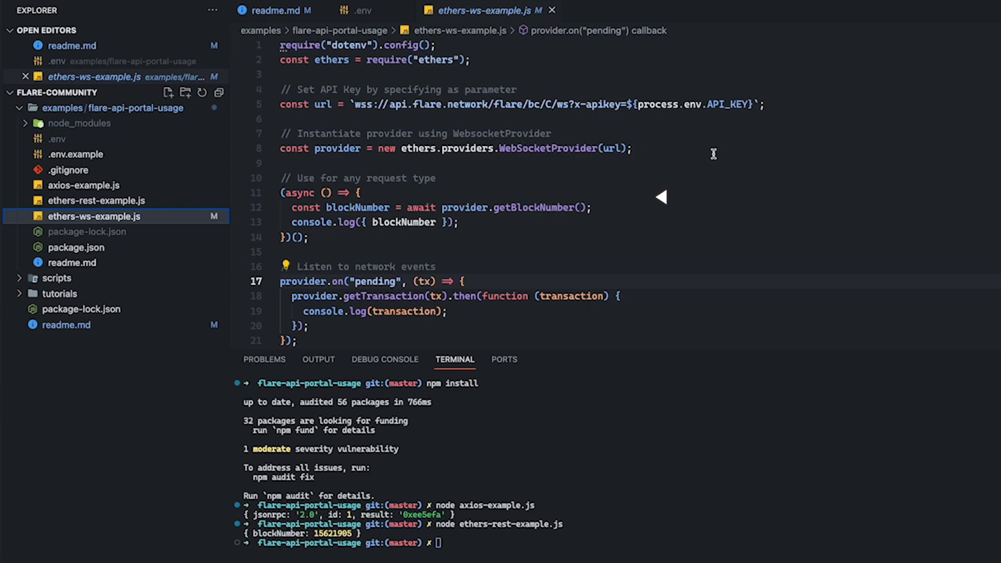
{"action": "mouse_move", "coordinate": [661, 280]}
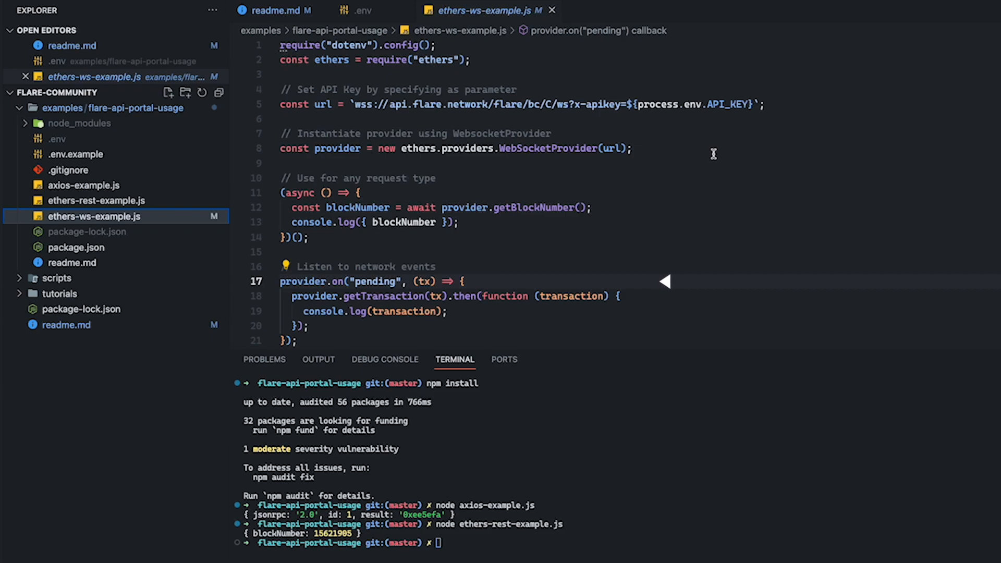
{"action": "mouse_move", "coordinate": [560, 232]}
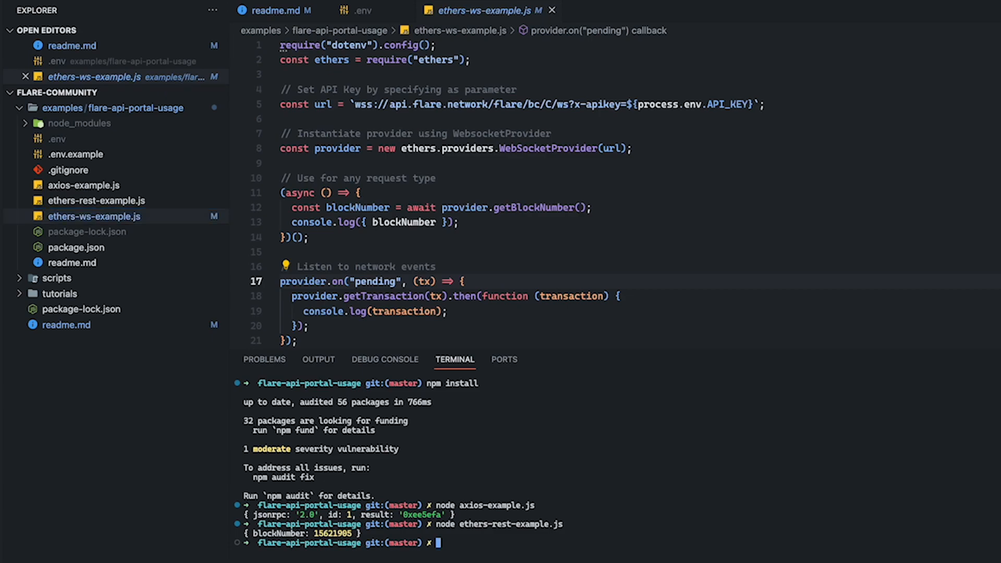
Stream pending transactions with node ethers-ws-example.js, then return to the API Portal home via its logo
{"action": "type", "text": "node ethers-ws-example.js"}
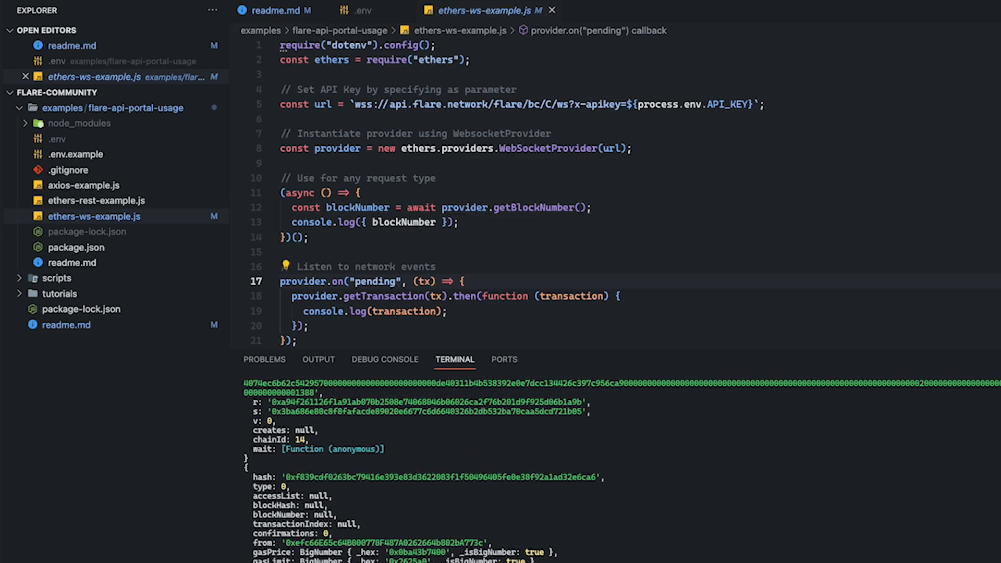
{"action": "scroll", "scroll_direction": "down", "scroll_amount": 3}
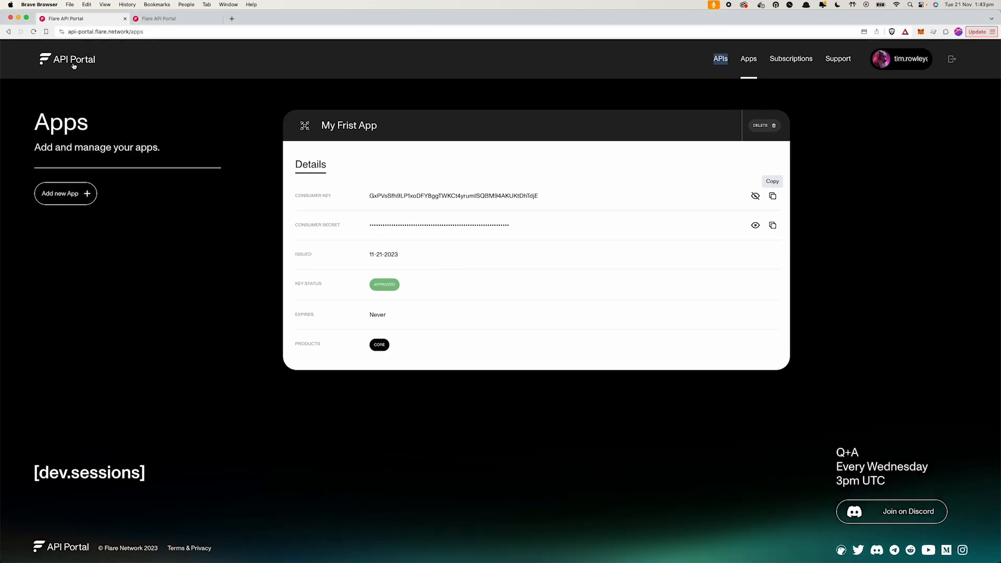
{"action": "left_click", "coordinate": [66, 58]}
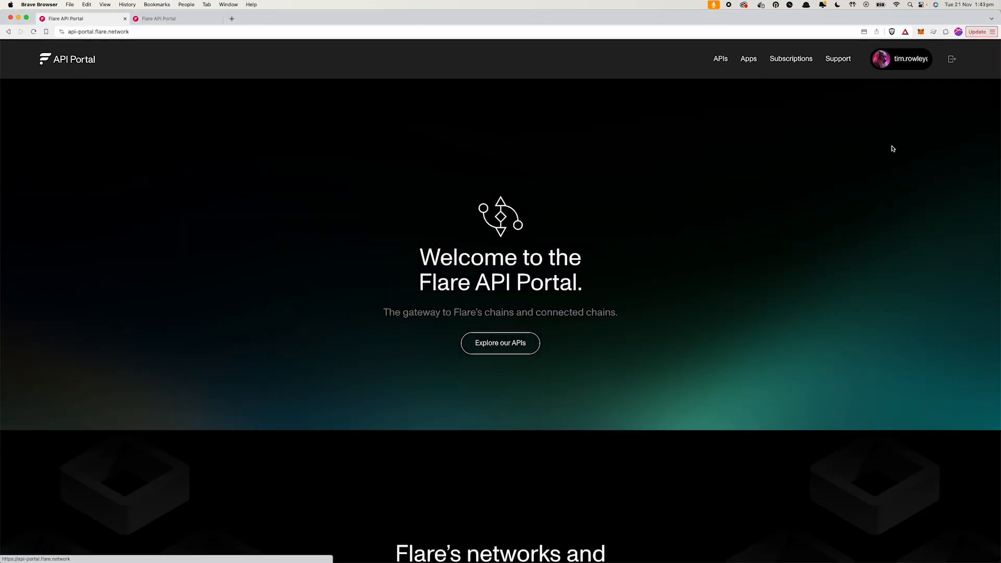